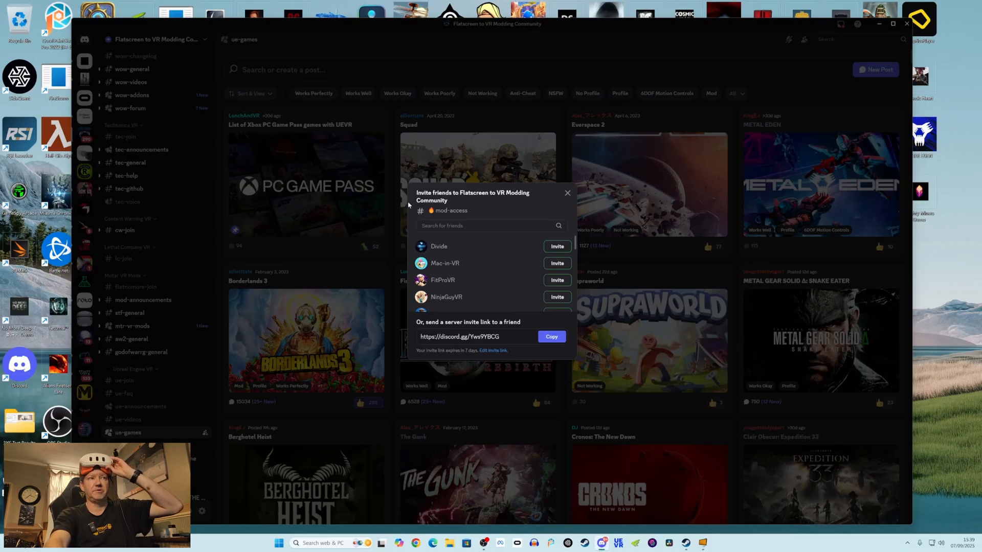
# Dismiss the Invite Friends dialog and switch to the ue-videos channel.
pyautogui.click(567, 192)
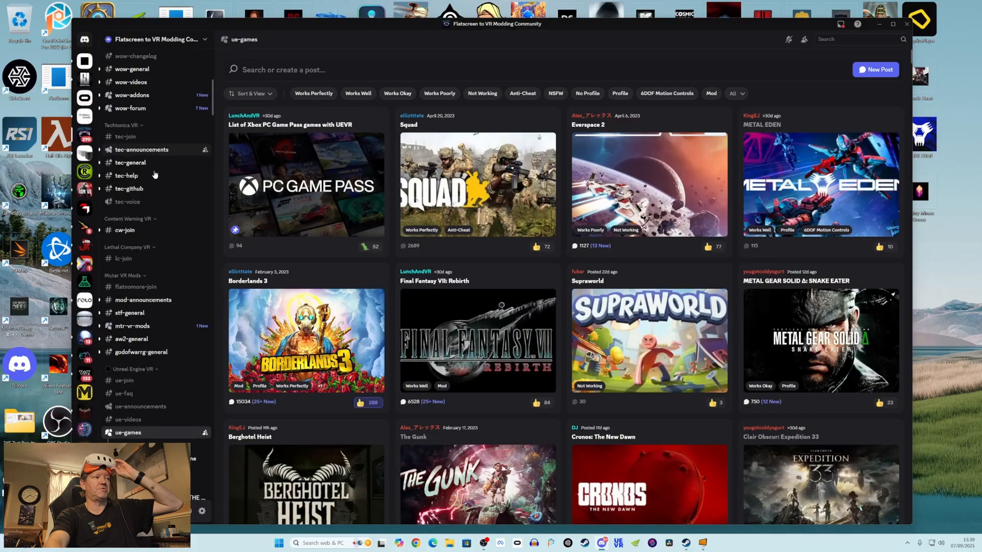
pyautogui.scroll(-3)
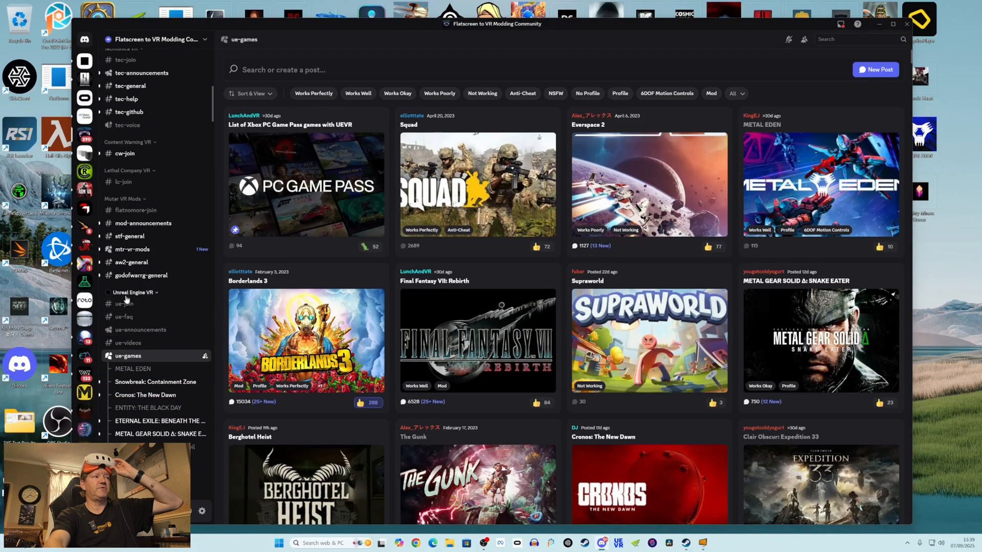
pyautogui.moveTo(157, 294)
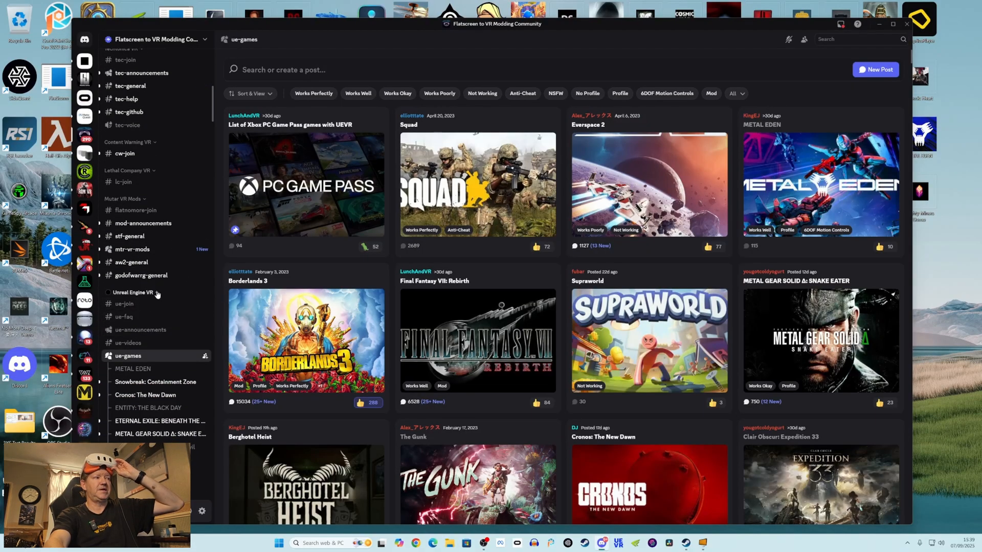
pyautogui.click(128, 305)
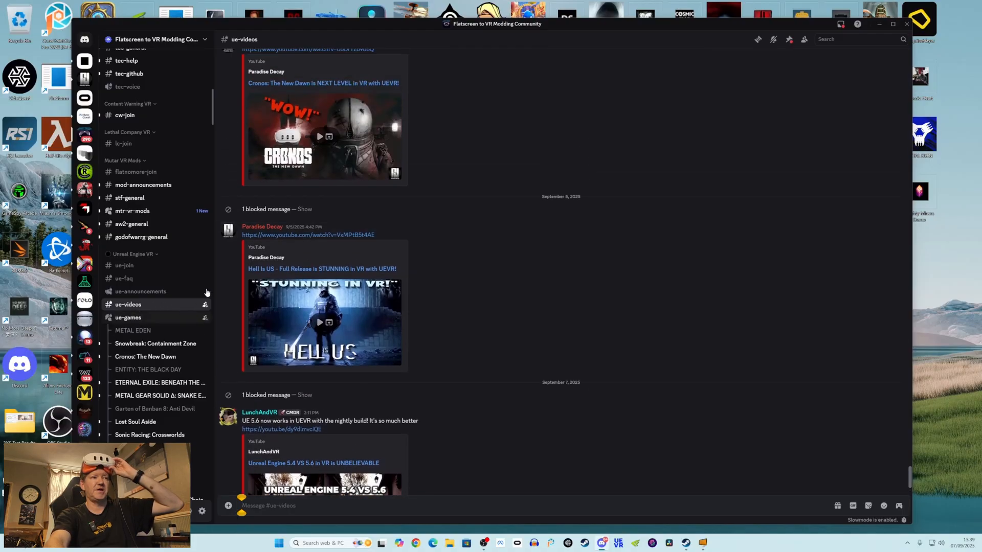
# Skim the recent UEVR video posts, then return to the ue-games forum.
pyautogui.scroll(3)
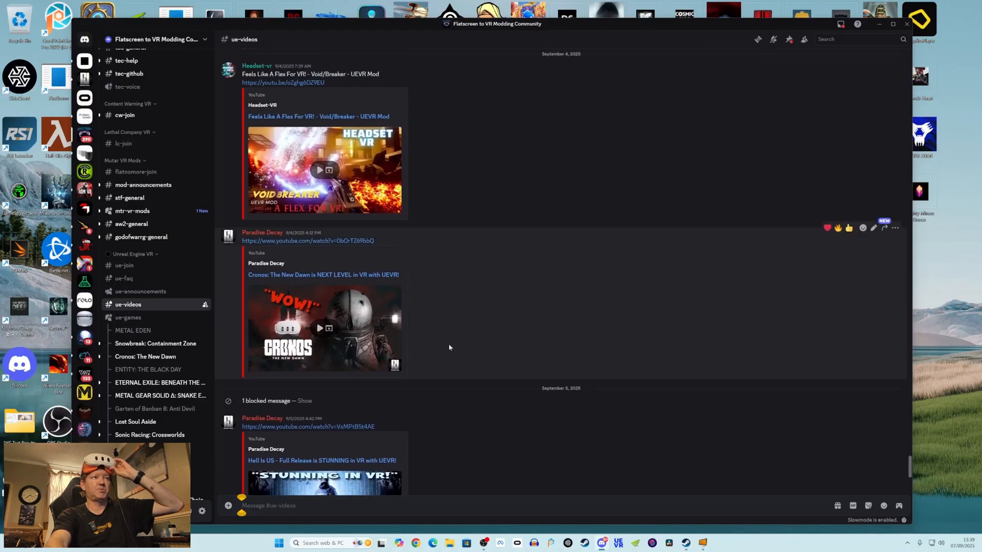
pyautogui.scroll(3)
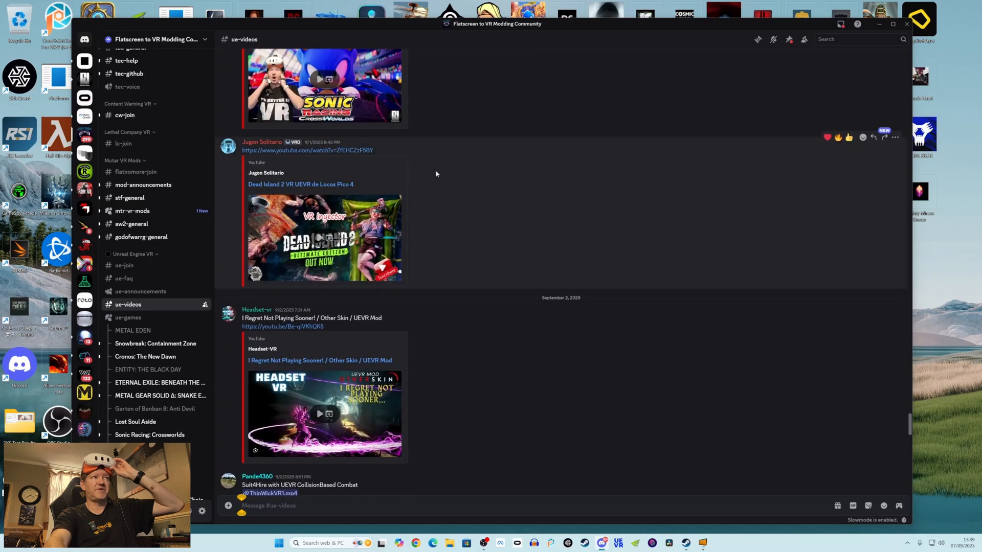
pyautogui.scroll(-3)
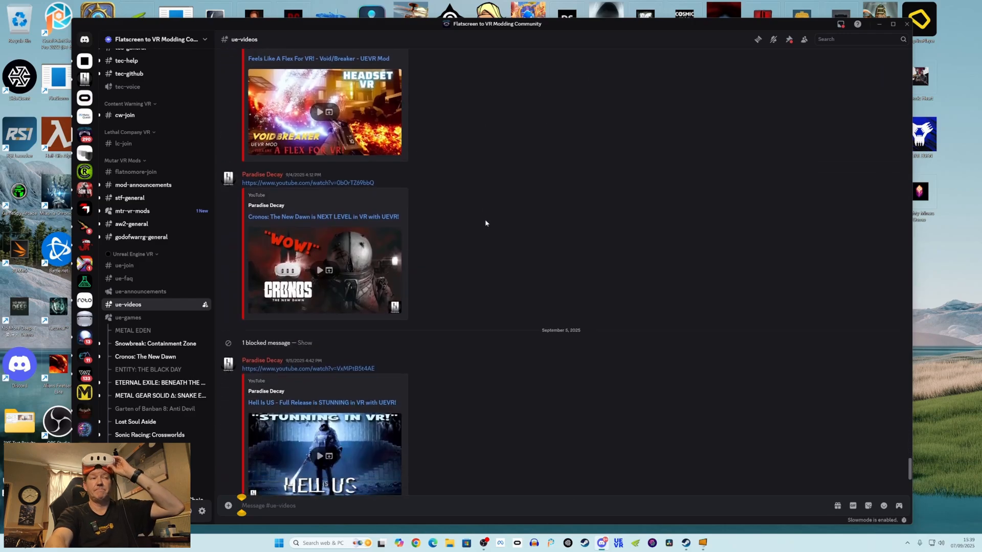
pyautogui.scroll(-3)
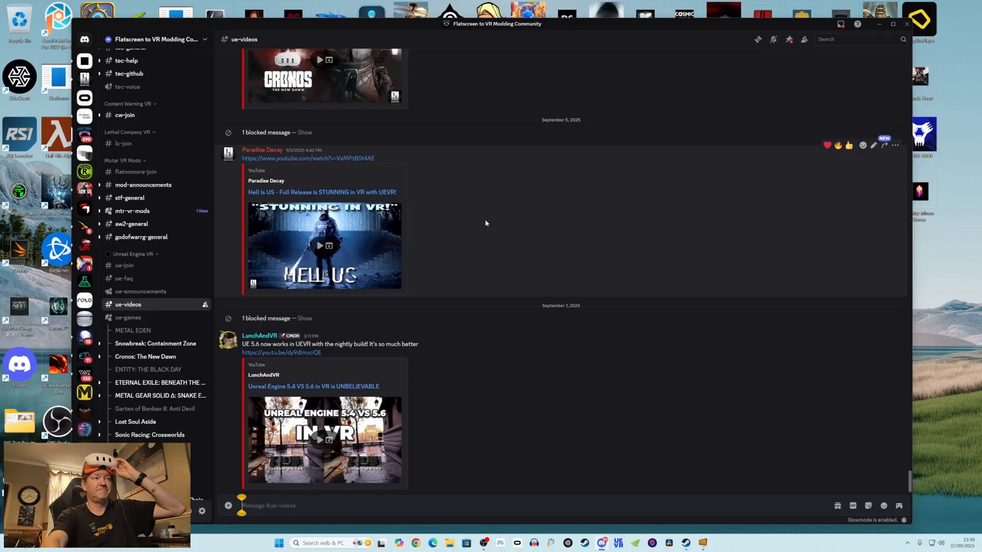
pyautogui.scroll(3)
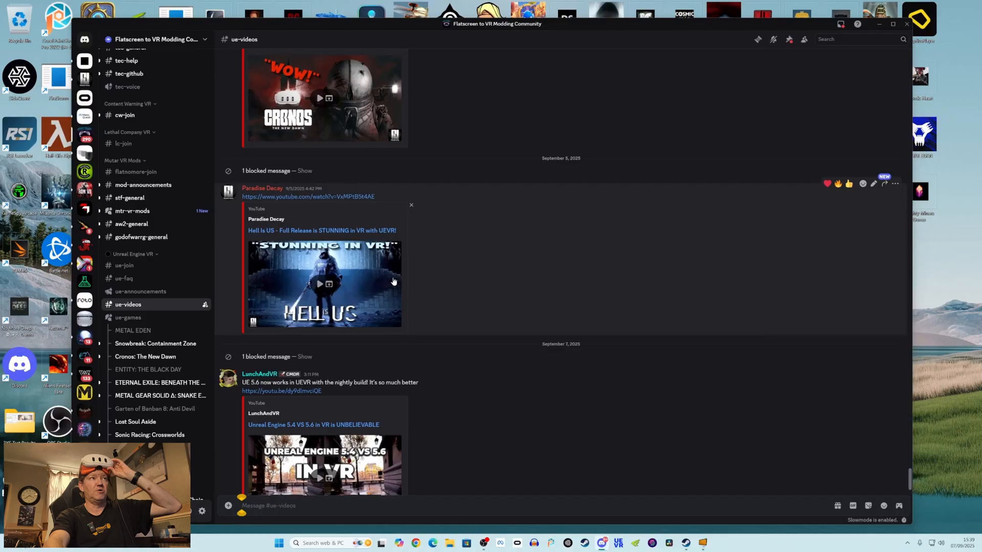
pyautogui.scroll(3)
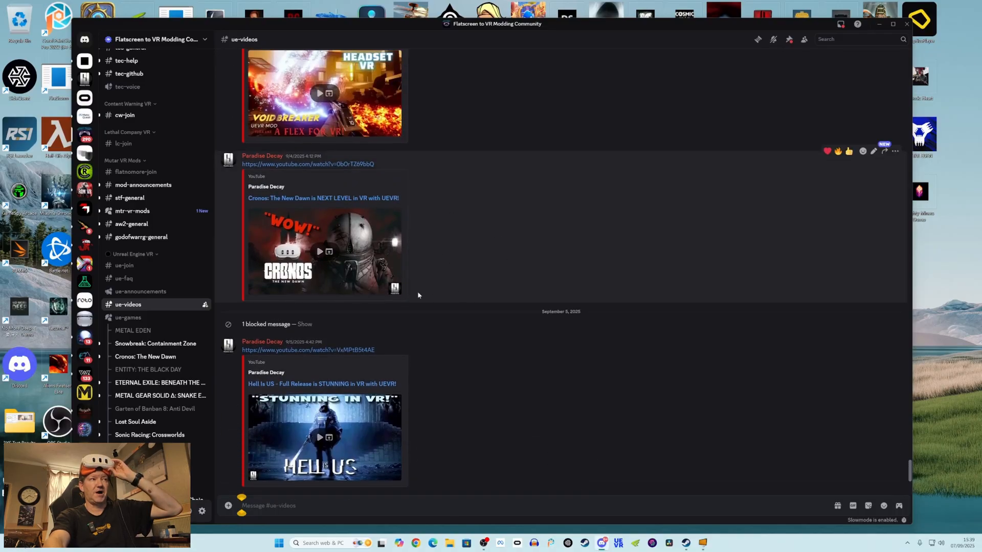
pyautogui.moveTo(337, 250)
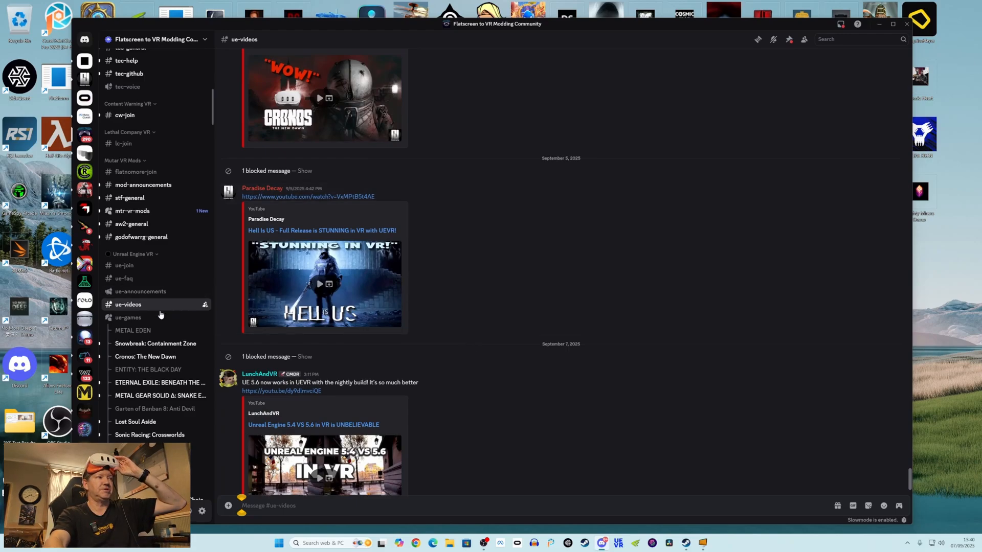
pyautogui.click(128, 317)
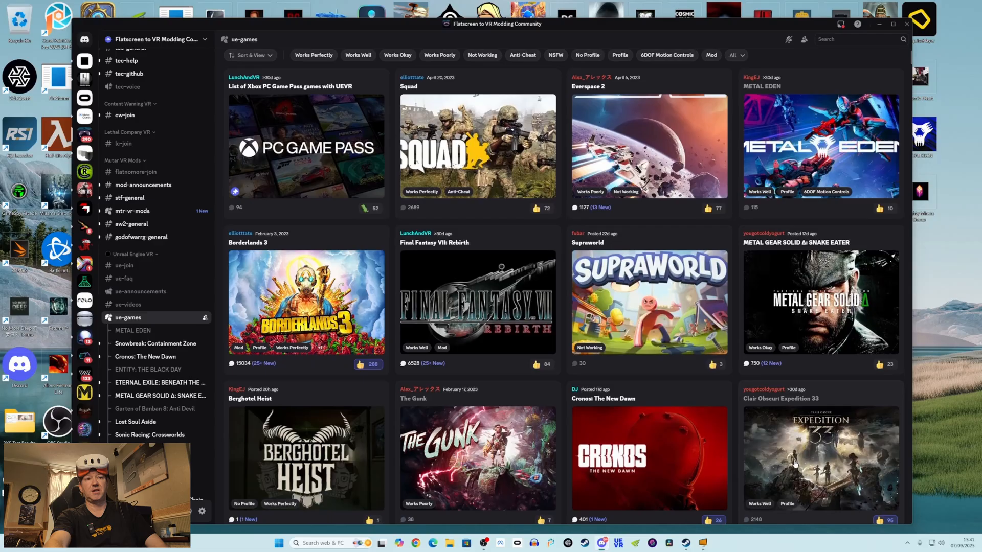
# Browse the ue-games forum grid of game posts.
pyautogui.scroll(-3)
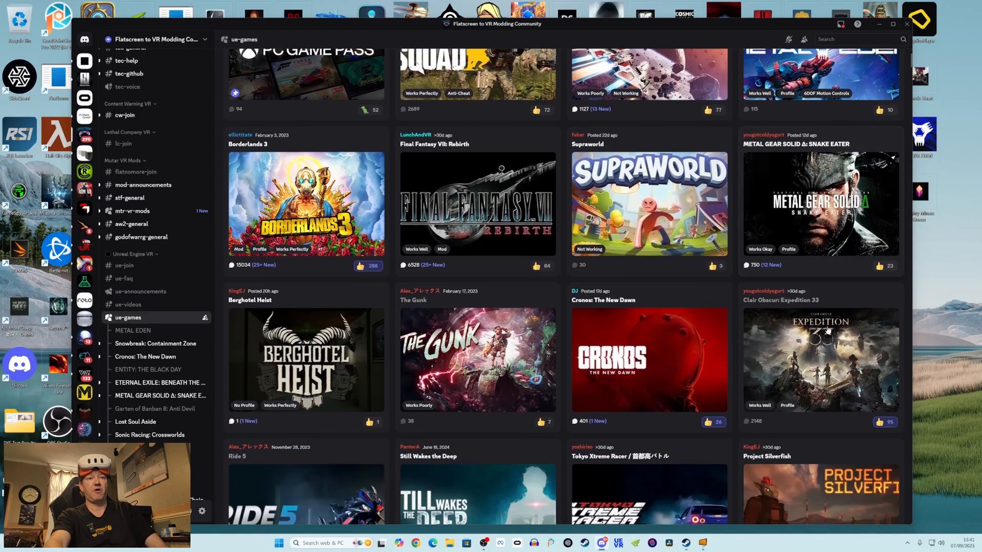
pyautogui.scroll(3)
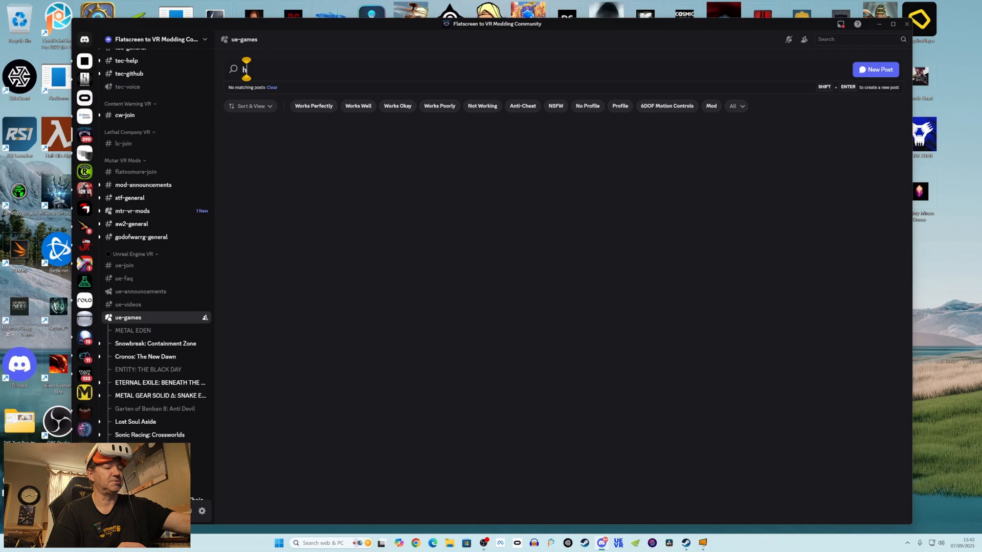
# Search the forum for 'hell' and open the Hell Is Us post's thread.
pyautogui.write('ell')
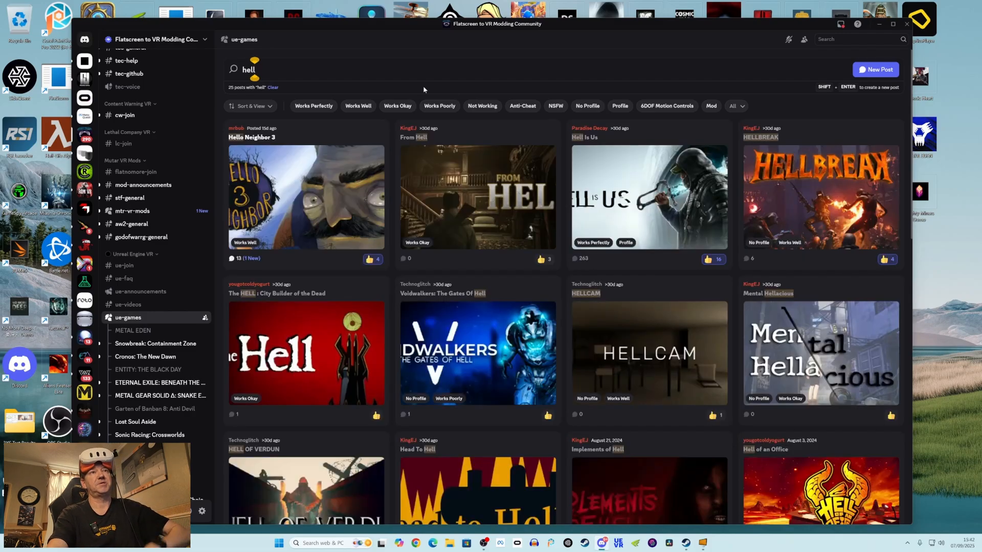
pyautogui.moveTo(630, 207)
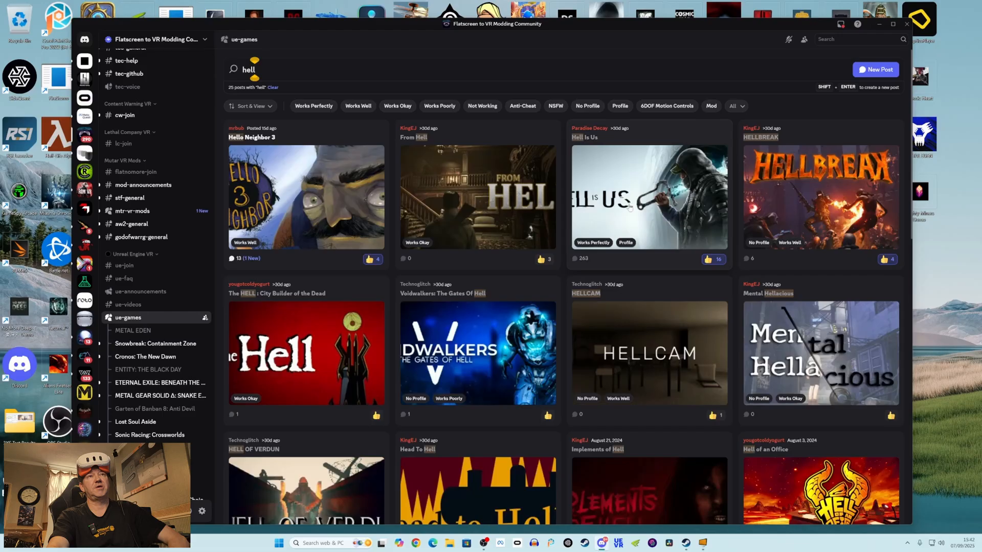
pyautogui.click(648, 197)
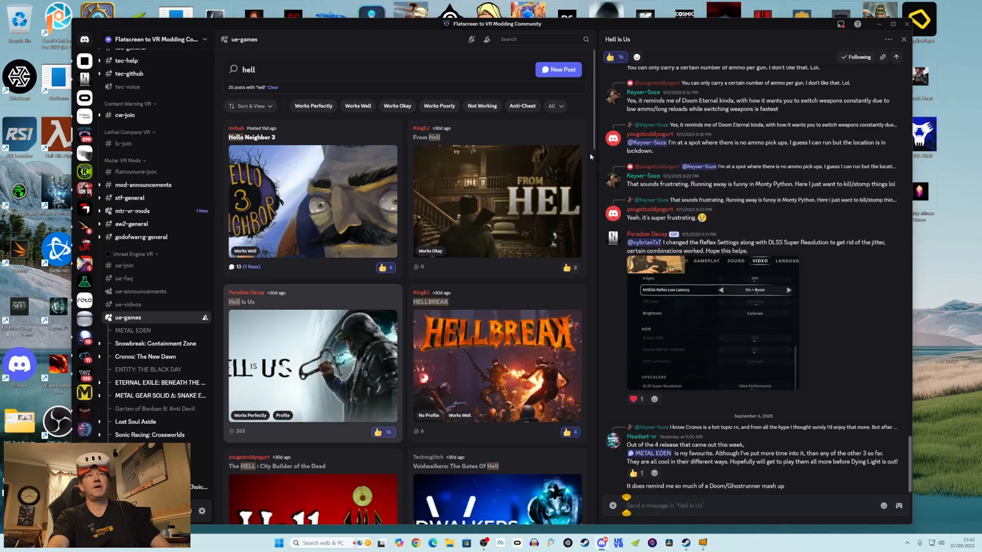
pyautogui.moveTo(728, 418)
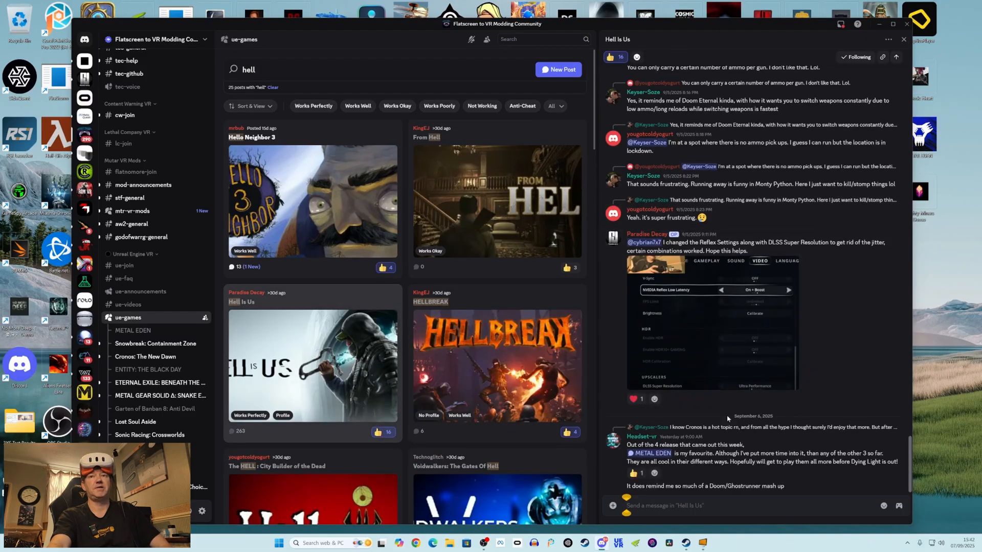
pyautogui.moveTo(768, 405)
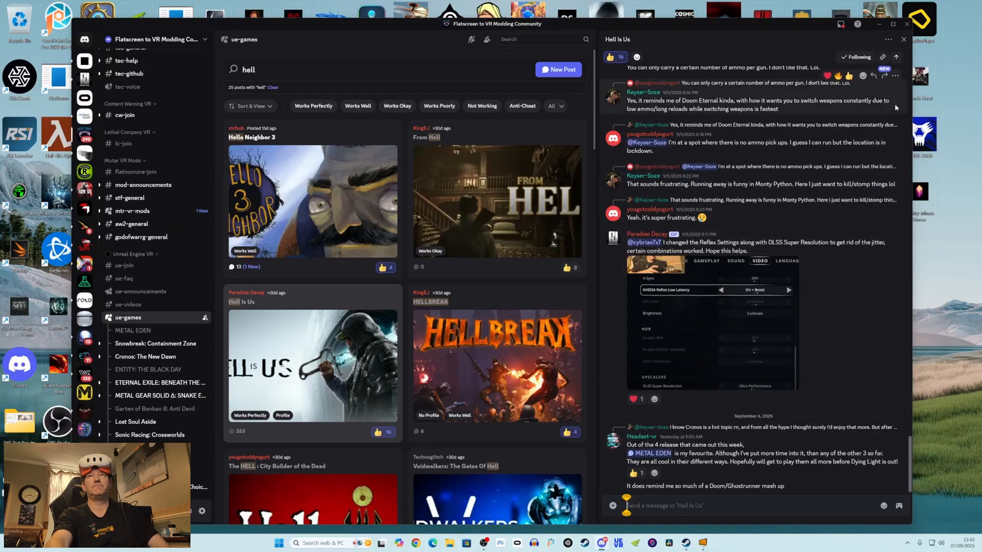
# Clear the search and open the METAL EDEN thread in full view.
pyautogui.click(272, 87)
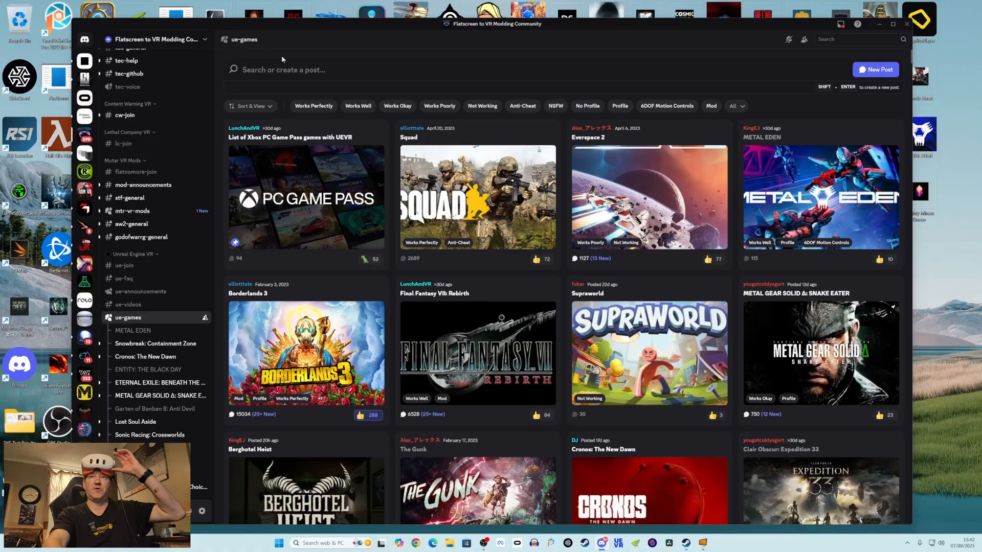
pyautogui.moveTo(824, 207)
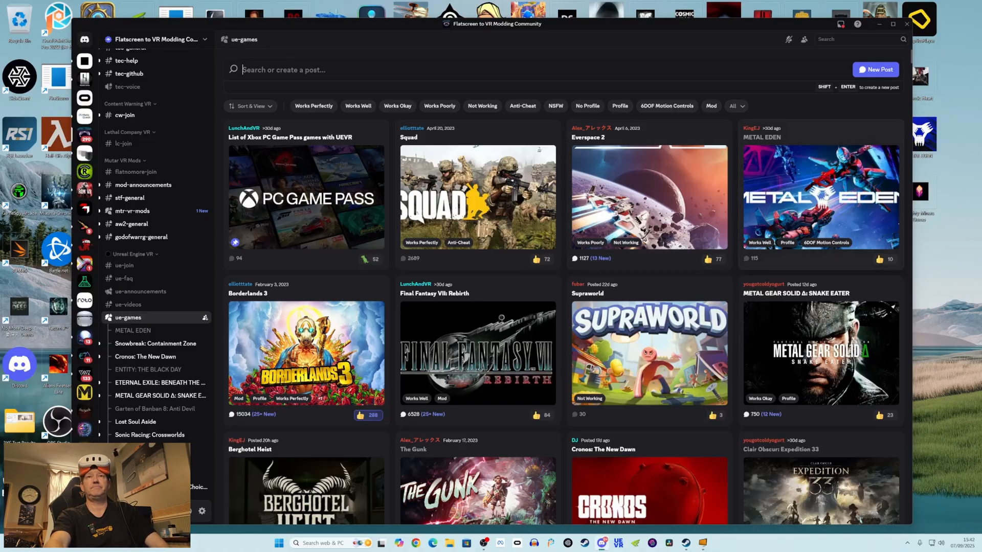
pyautogui.click(820, 196)
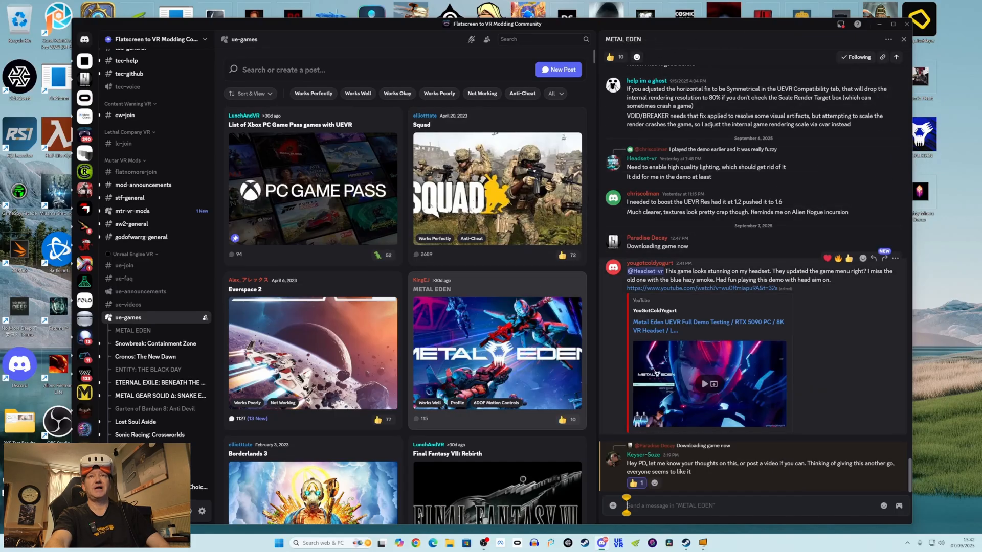
pyautogui.moveTo(772, 256)
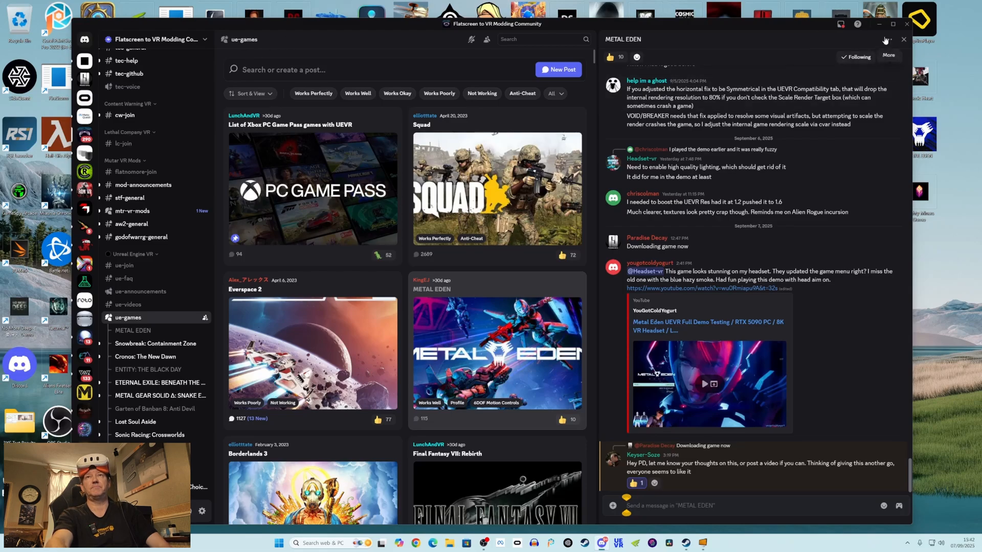
pyautogui.click(888, 56)
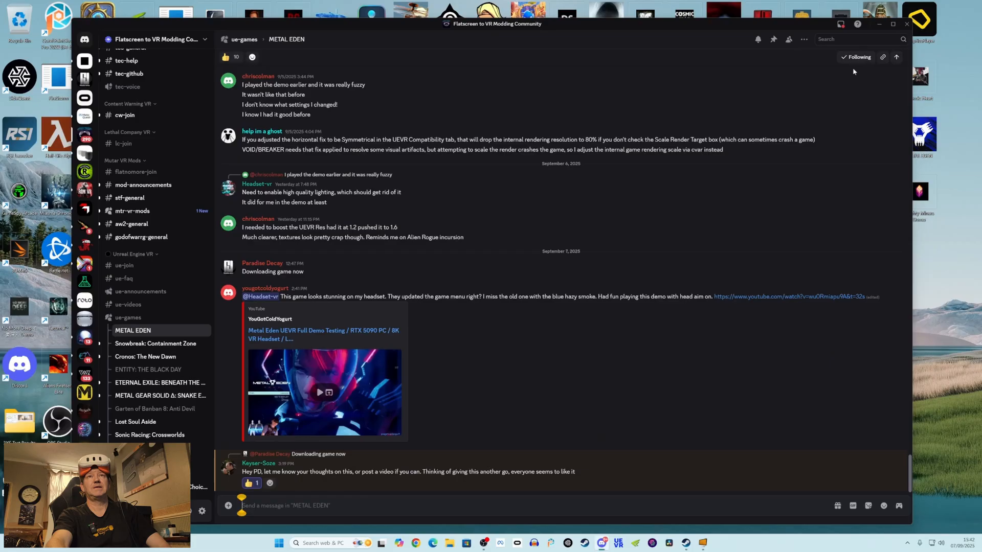
pyautogui.moveTo(773, 39)
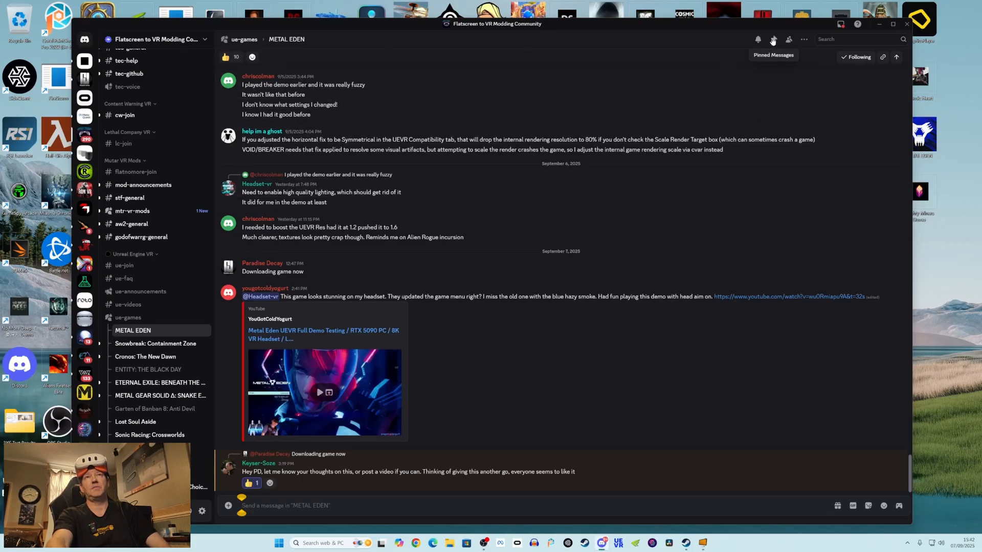
pyautogui.click(772, 39)
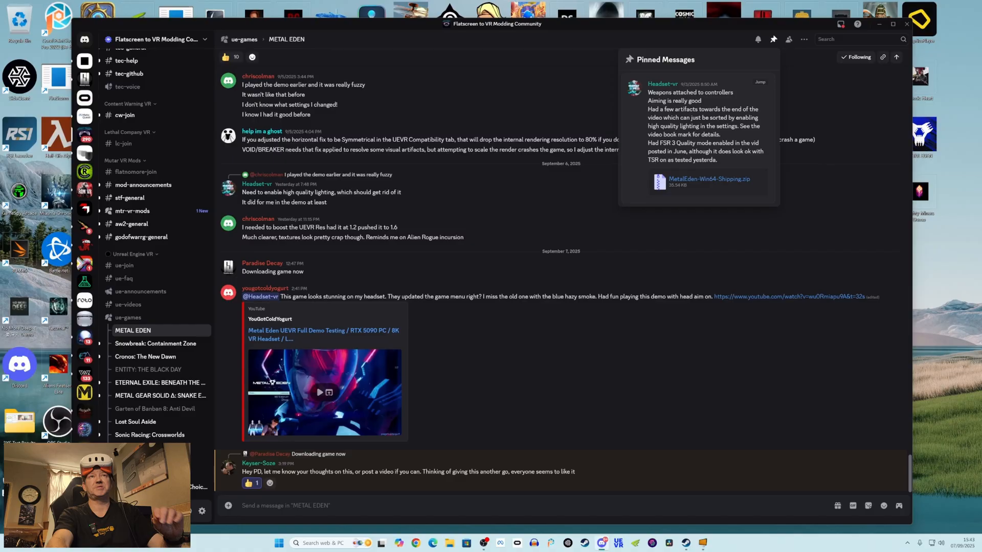
pyautogui.moveTo(695, 179)
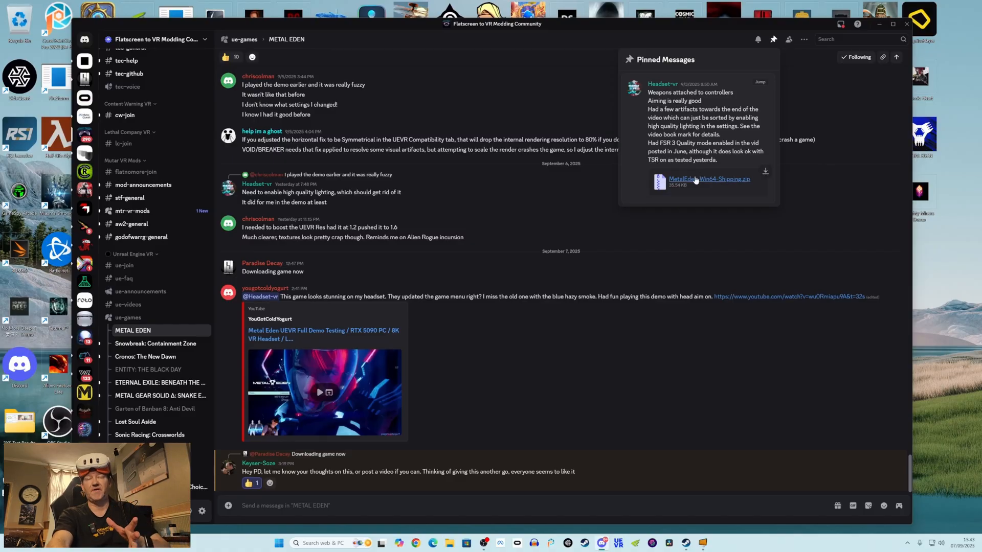
pyautogui.moveTo(696, 194)
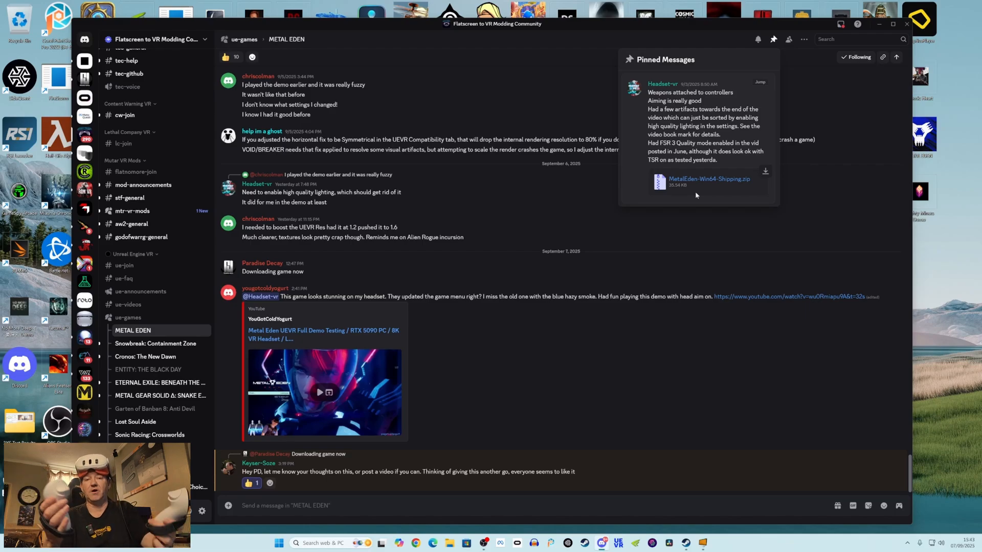
pyautogui.moveTo(715, 190)
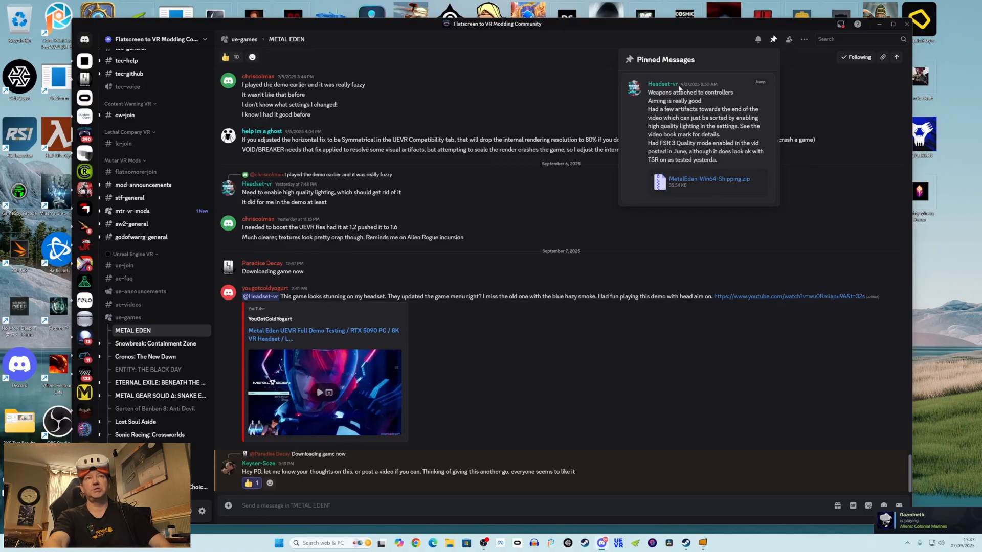
pyautogui.moveTo(670, 169)
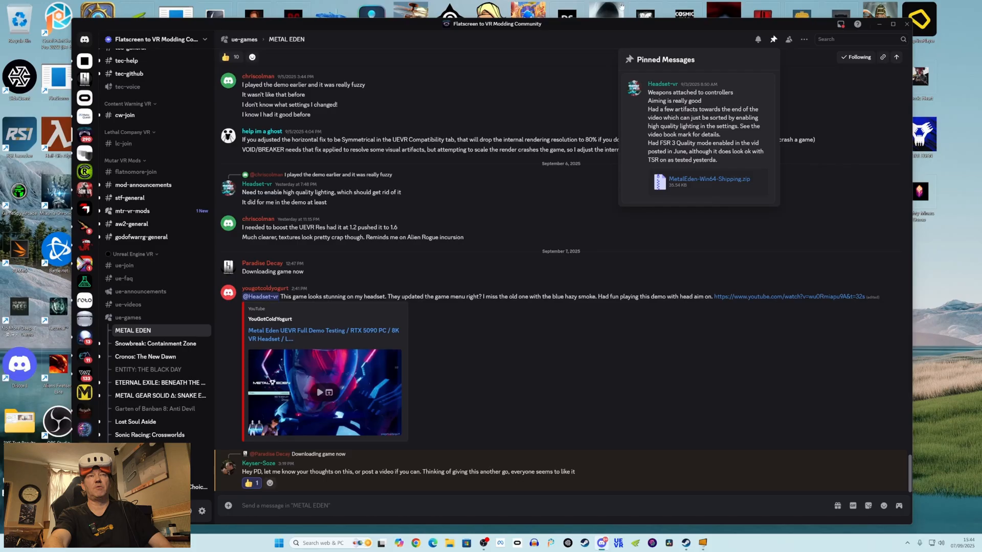
pyautogui.moveTo(710, 182)
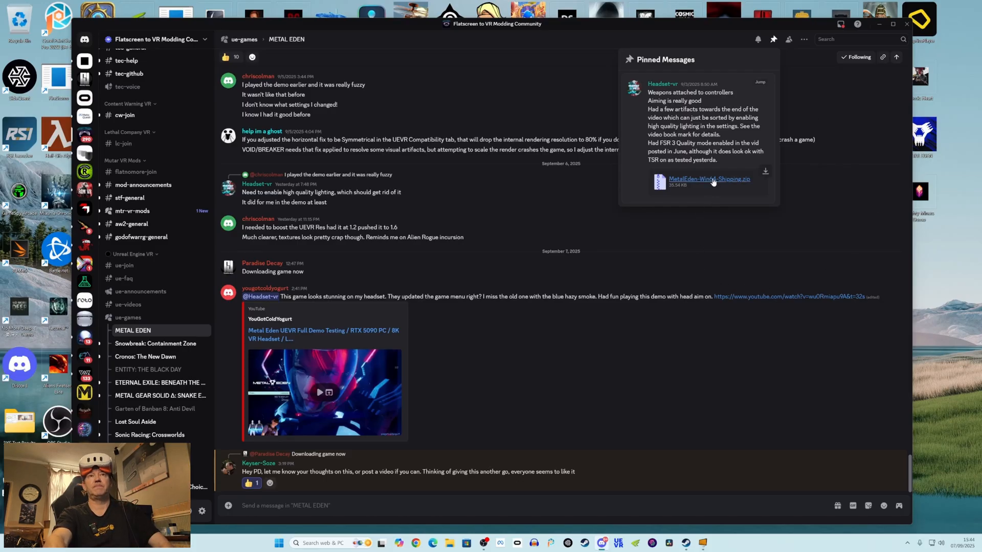
# Download the pinned MetalEden-Win64-Shipping.zip, continuing past the dangerous-download warning.
pyautogui.click(708, 179)
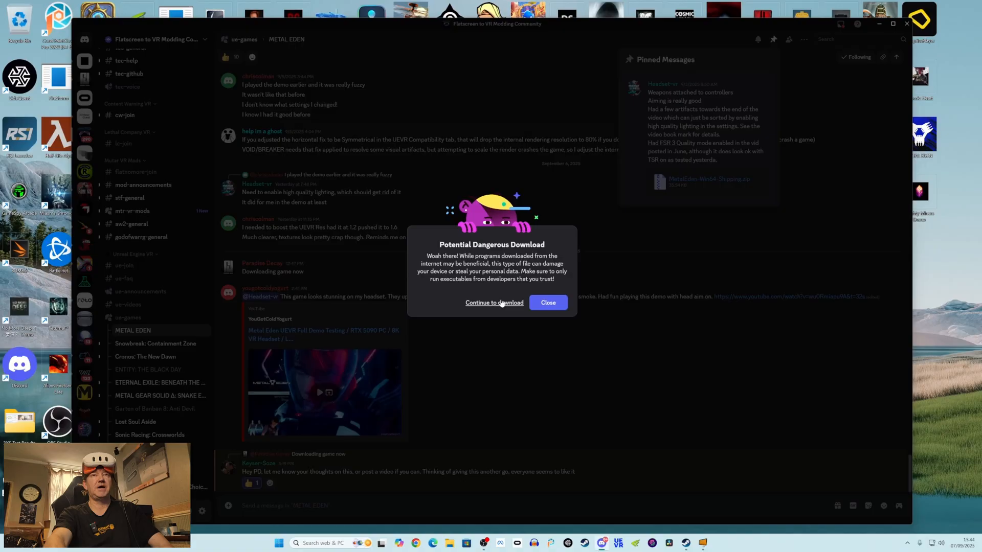
pyautogui.click(494, 302)
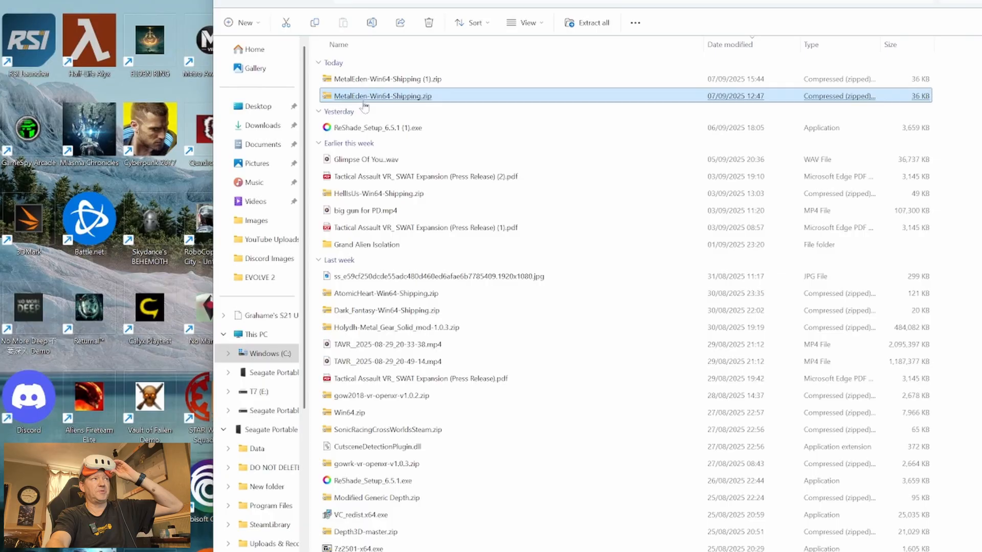
pyautogui.moveTo(424, 100)
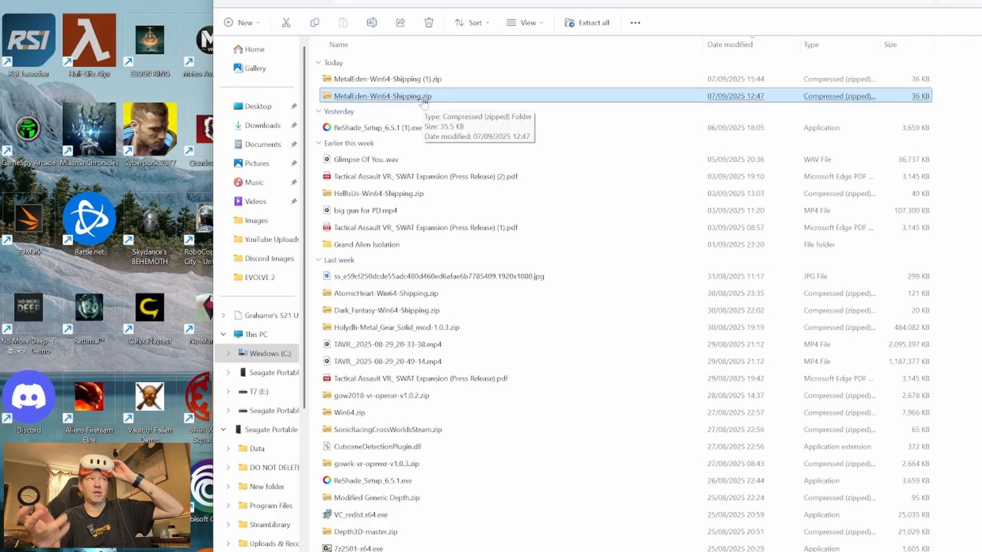
# Delete the duplicate Metal Eden profile zip in Downloads, leaving one MetalEden-Win64-Shipping.zip.
pyautogui.click(386, 79)
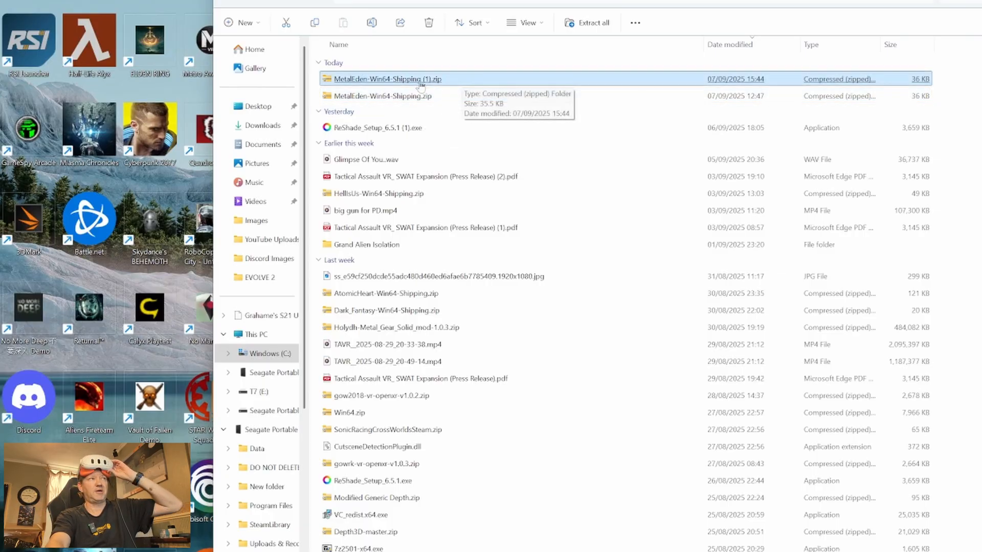
pyautogui.moveTo(442, 90)
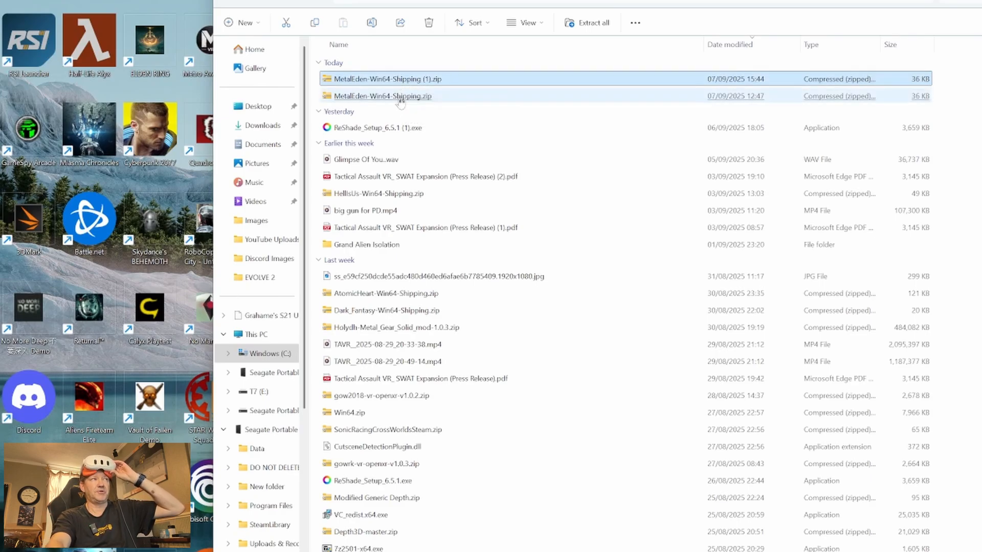
pyautogui.click(382, 96)
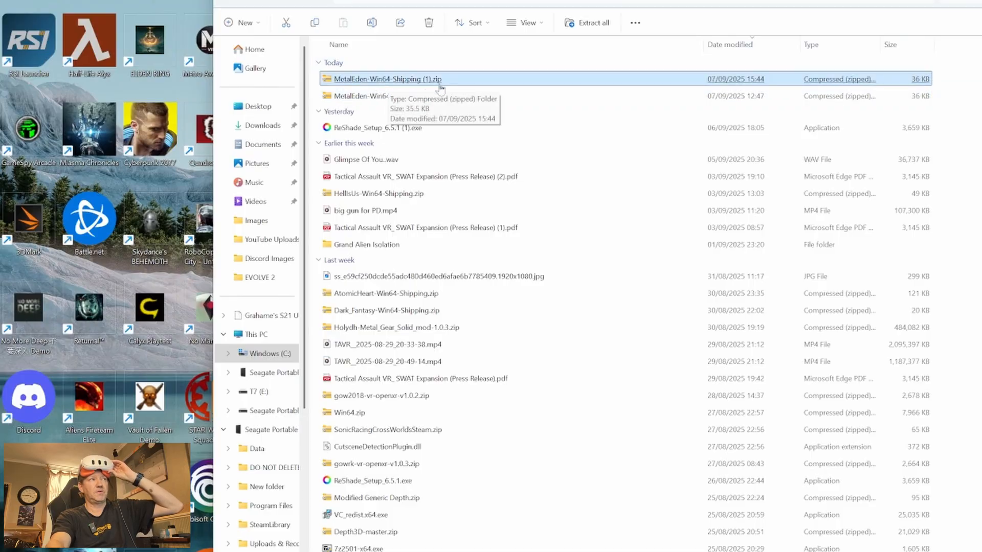
pyautogui.moveTo(441, 87)
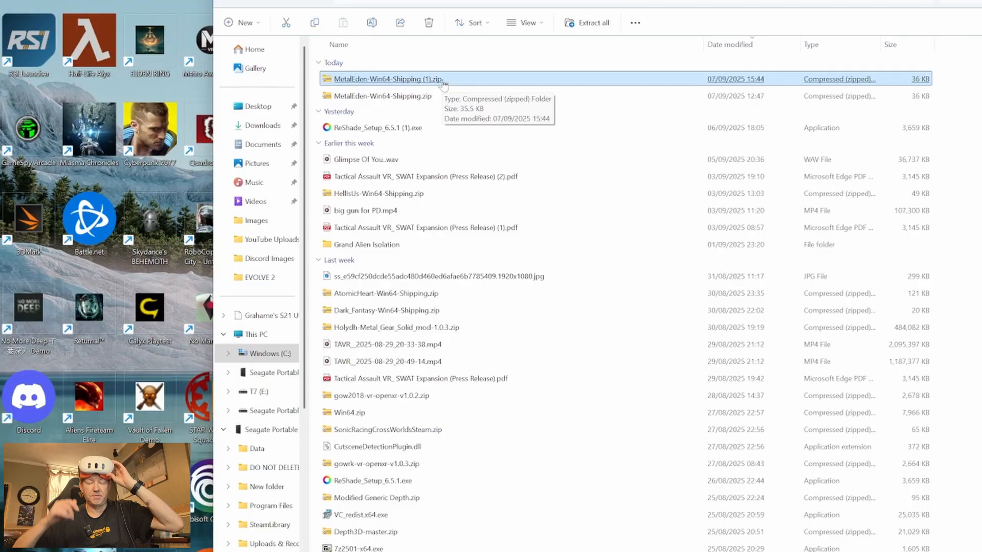
pyautogui.moveTo(376, 96)
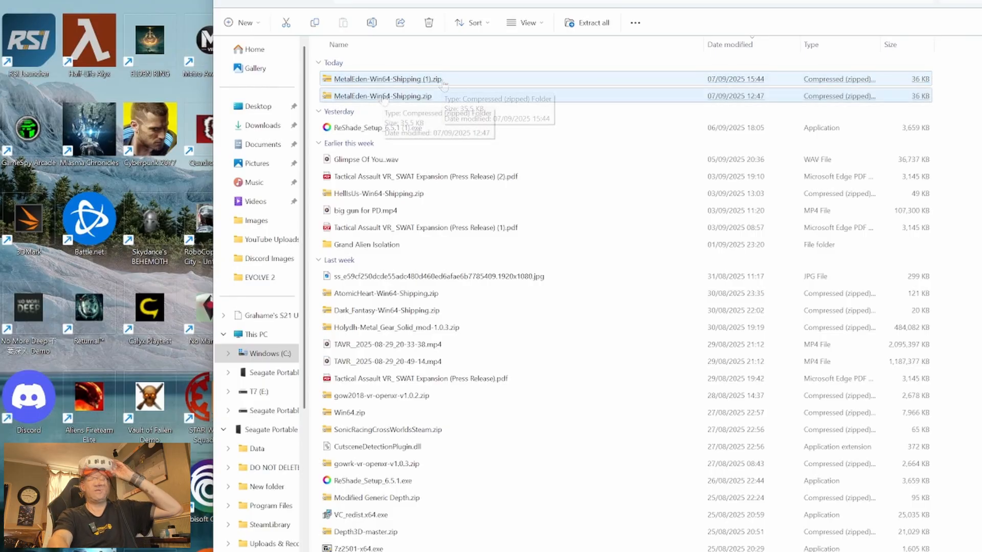
pyautogui.click(380, 95)
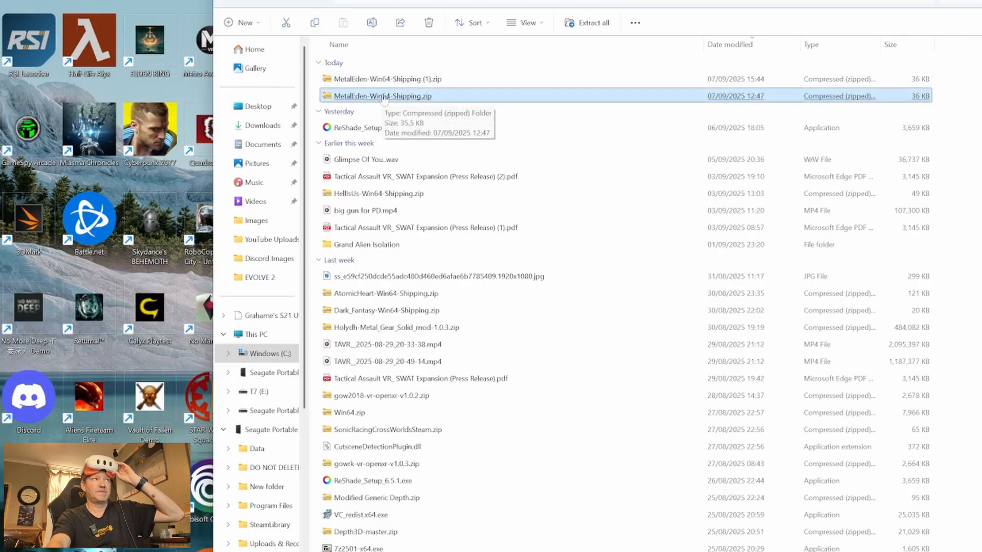
pyautogui.click(386, 78)
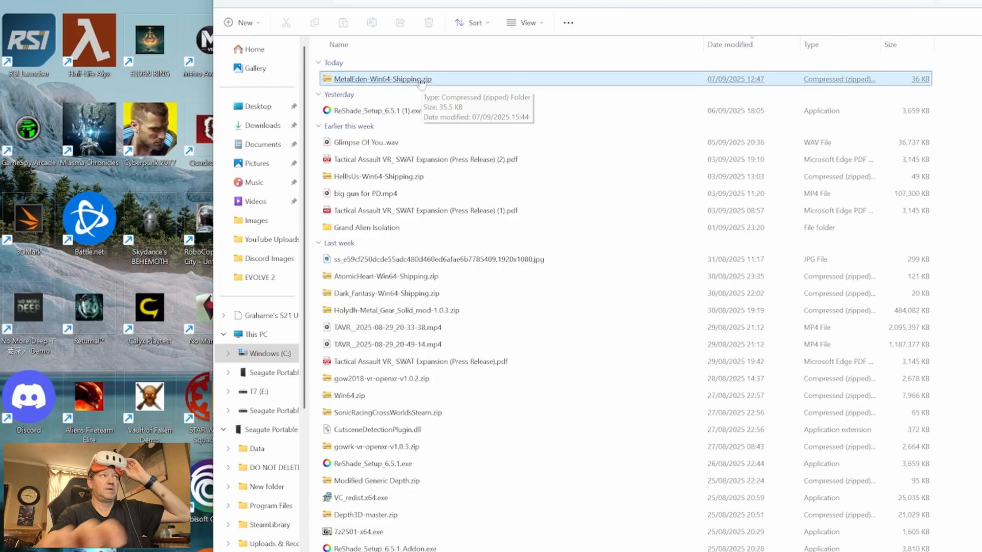
pyautogui.click(379, 79)
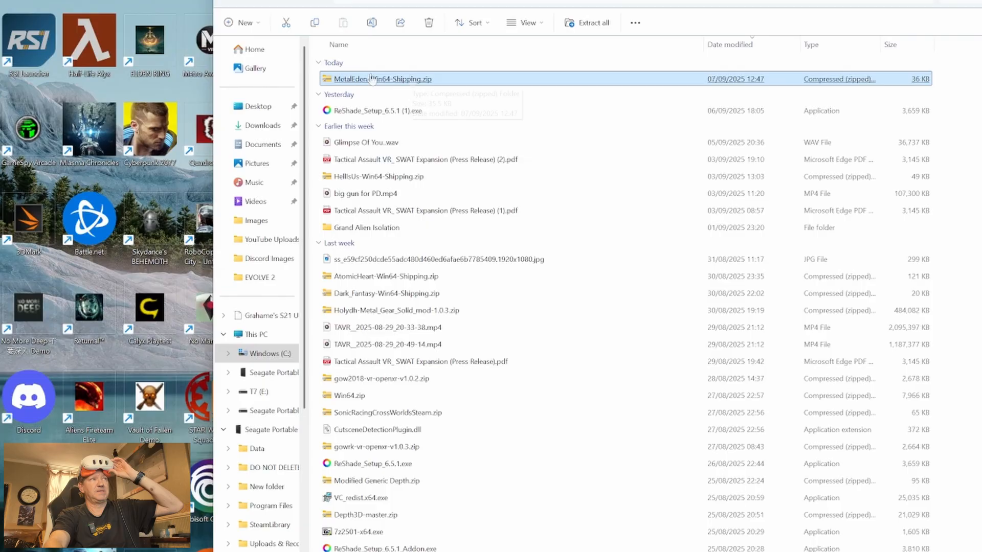
pyautogui.click(377, 111)
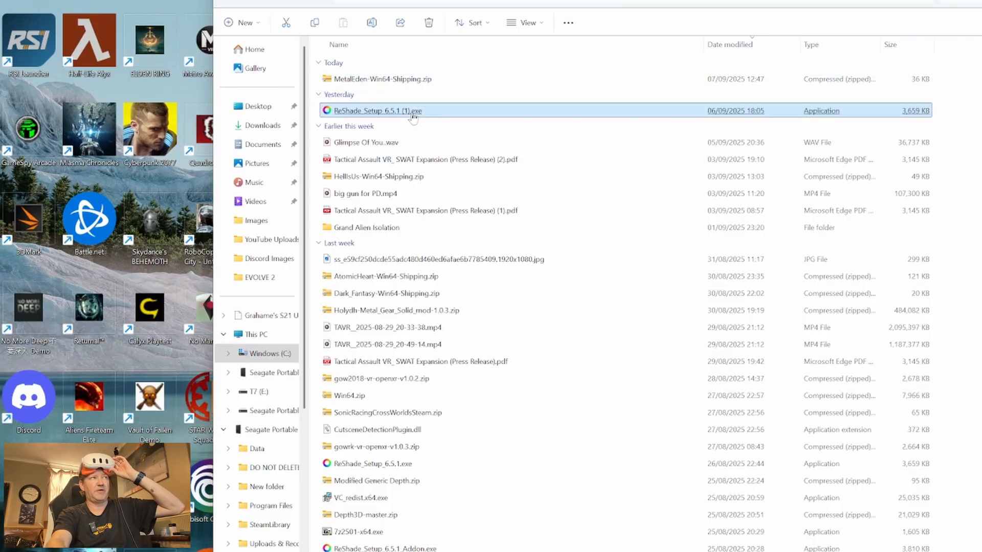
pyautogui.moveTo(377, 111)
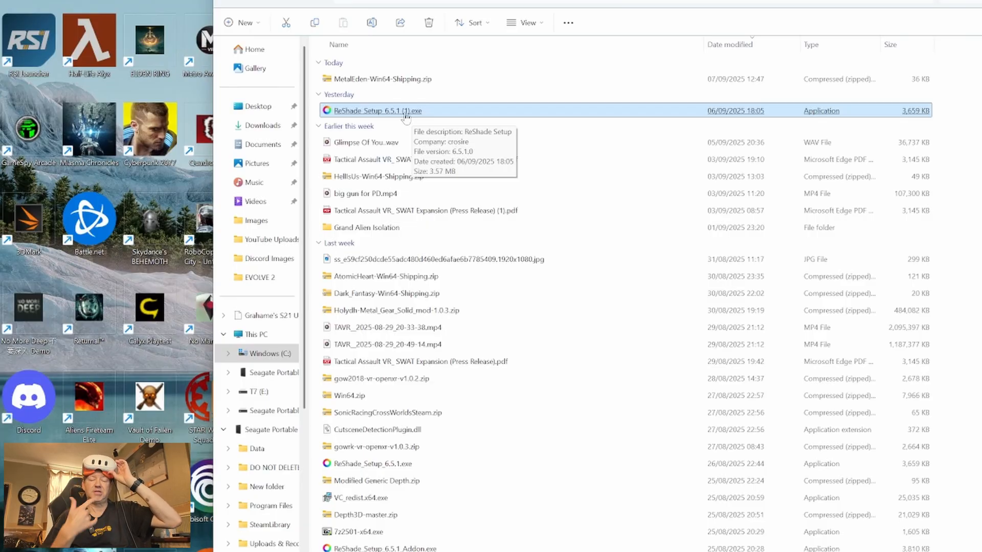
pyautogui.click(382, 79)
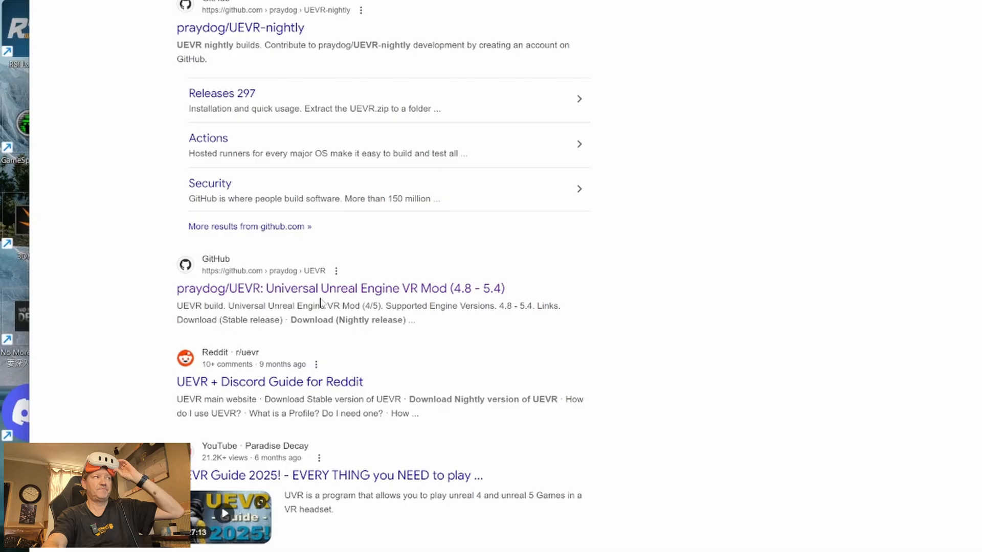
# Open praydog/UEVR and its UEVR 1.05 release with UEVR.zip listed under Assets.
pyautogui.rightClick(319, 289)
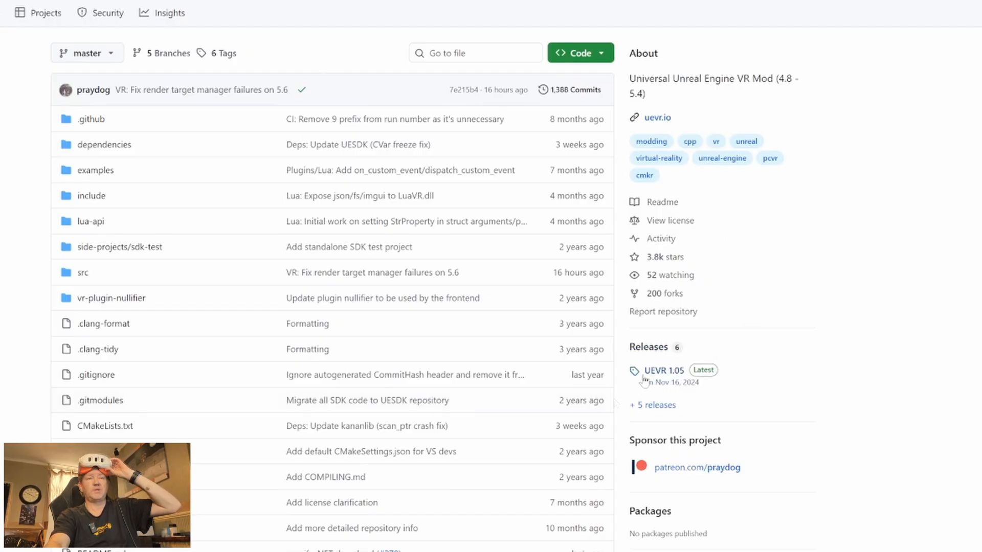
pyautogui.moveTo(694, 394)
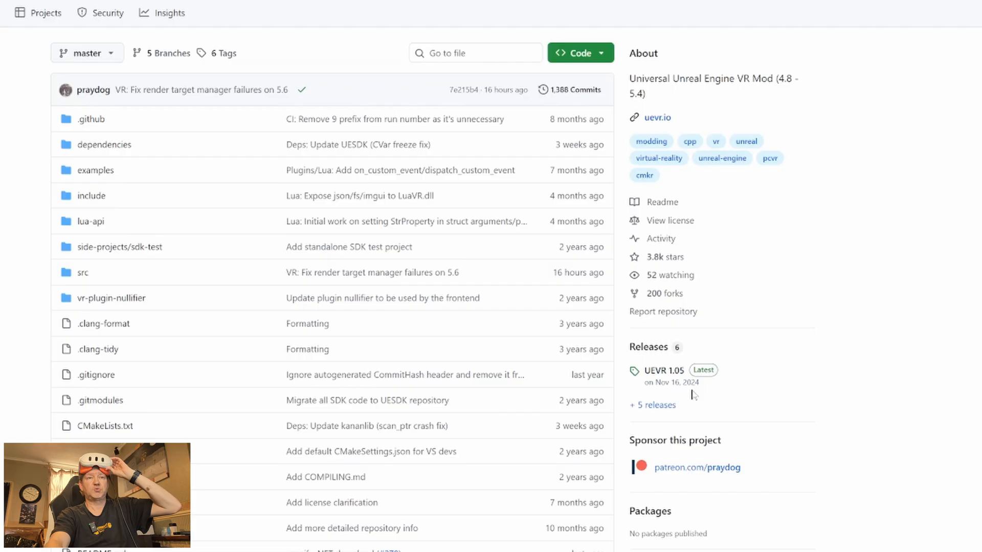
pyautogui.moveTo(665, 370)
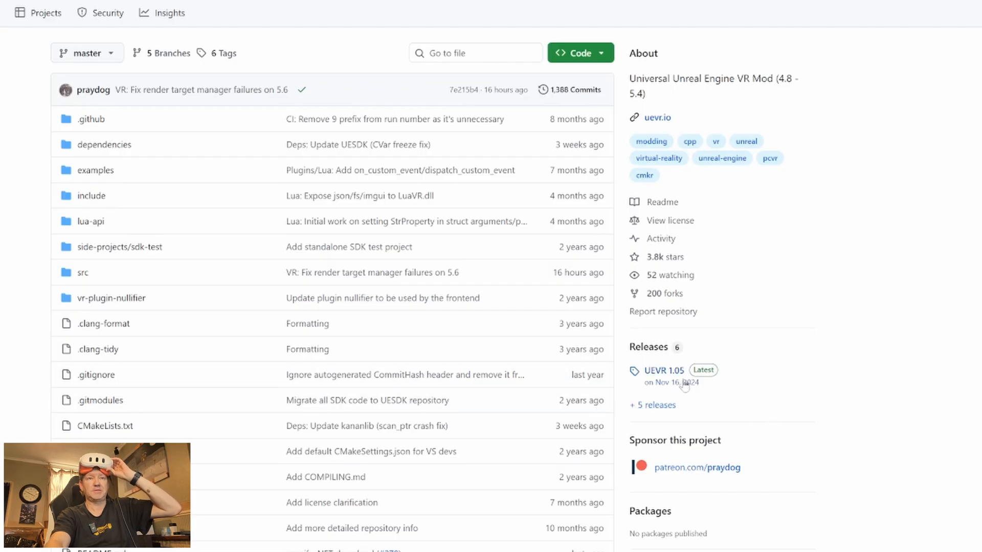
pyautogui.click(664, 371)
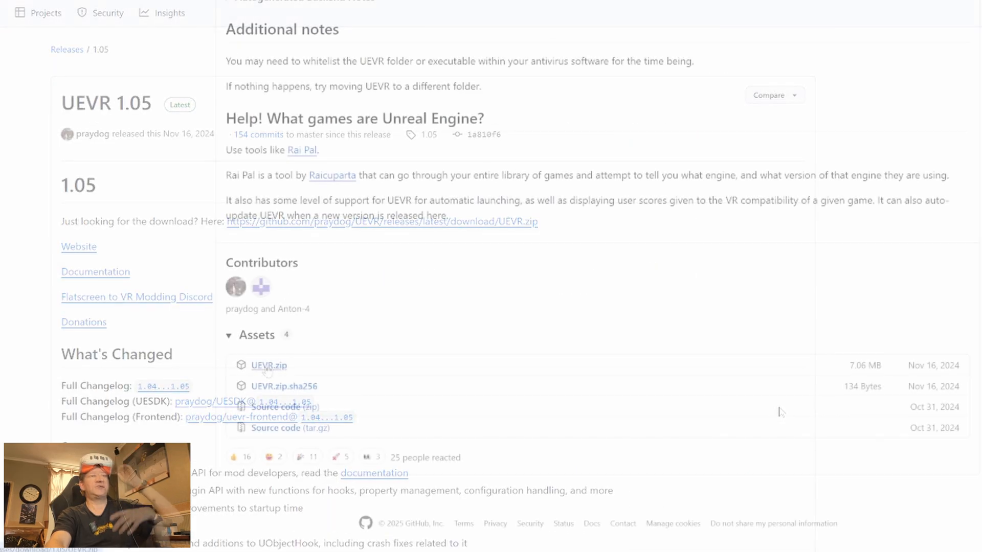
pyautogui.scroll(3)
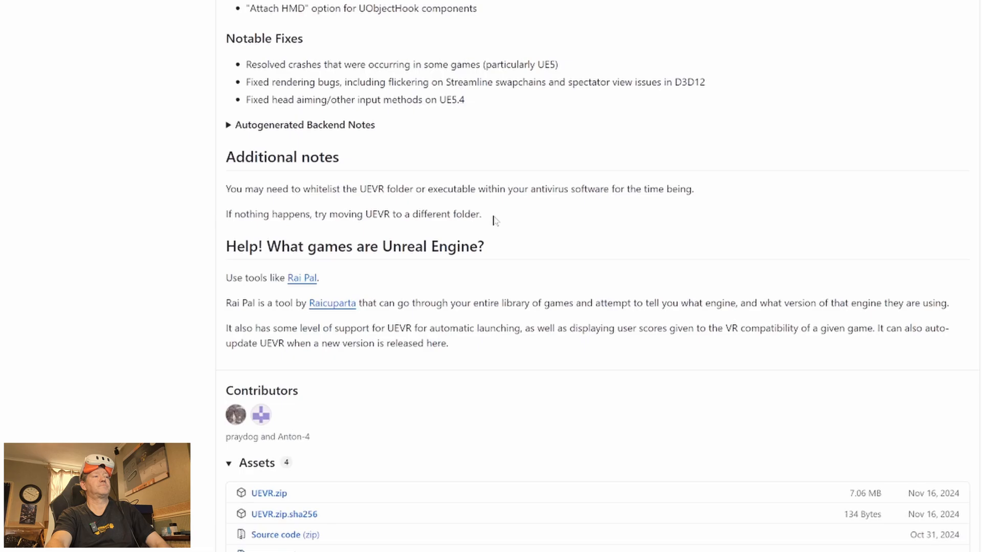
pyautogui.scroll(-3)
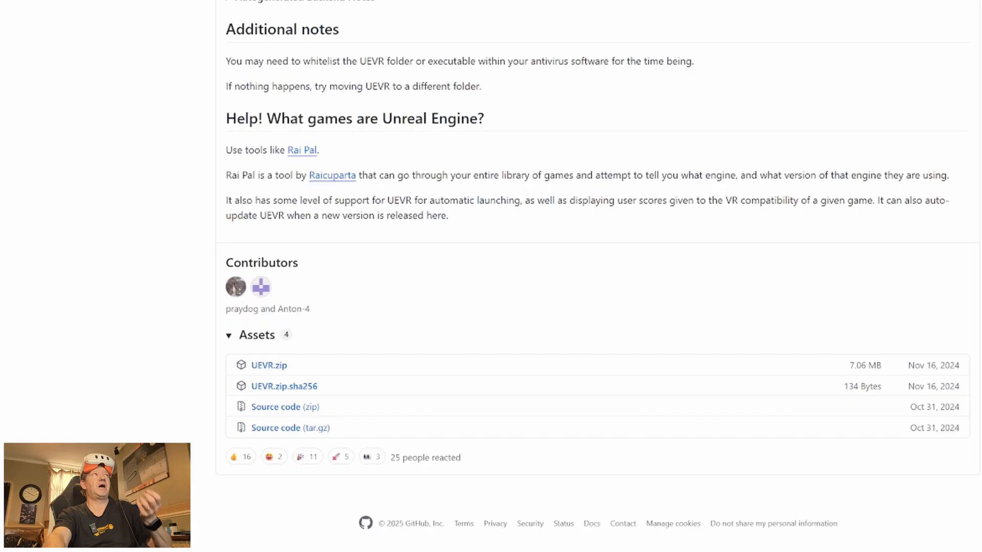
pyautogui.moveTo(505, 87)
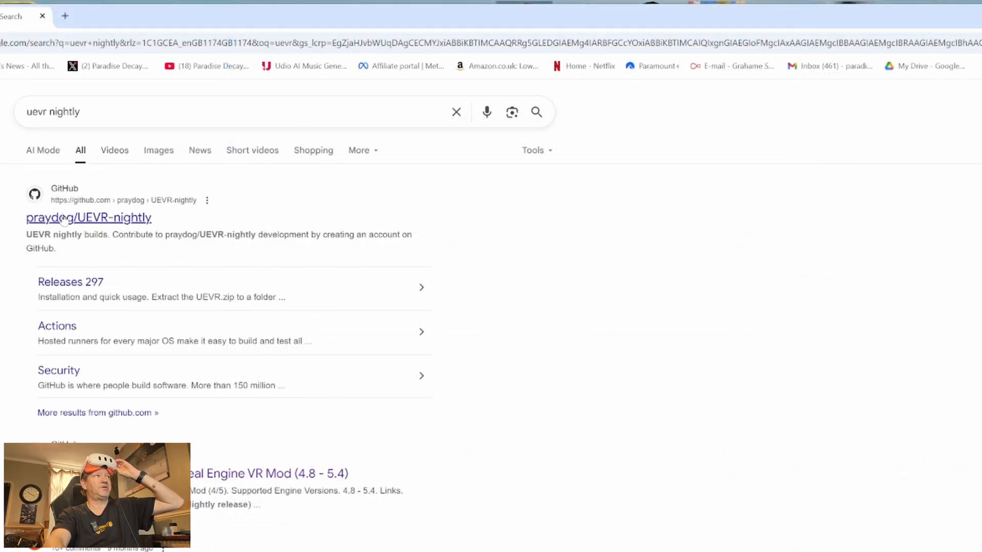
pyautogui.moveTo(146, 229)
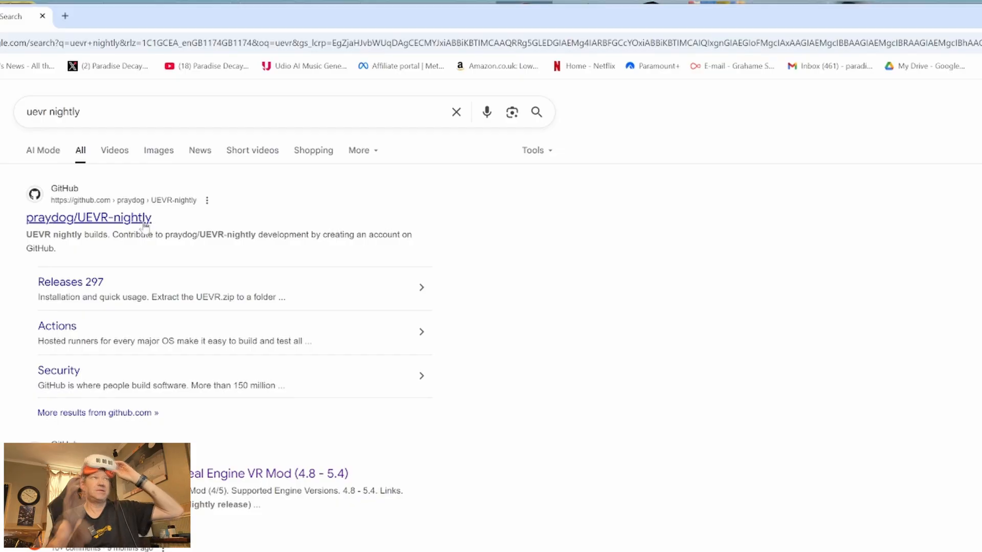
# Open the praydog/UEVR-nightly repository and its latest nightly release with uevr.zip.
pyautogui.click(89, 217)
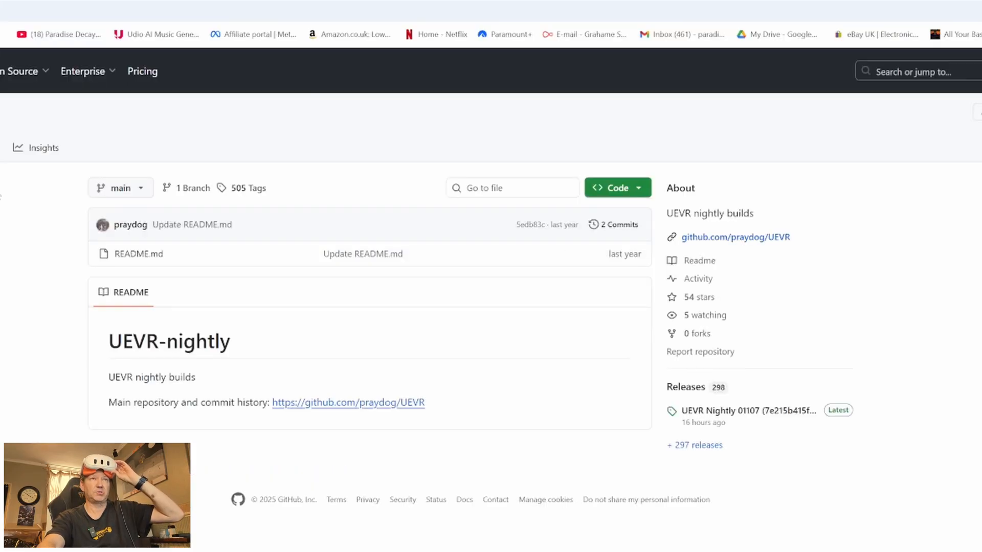
pyautogui.moveTo(544, 387)
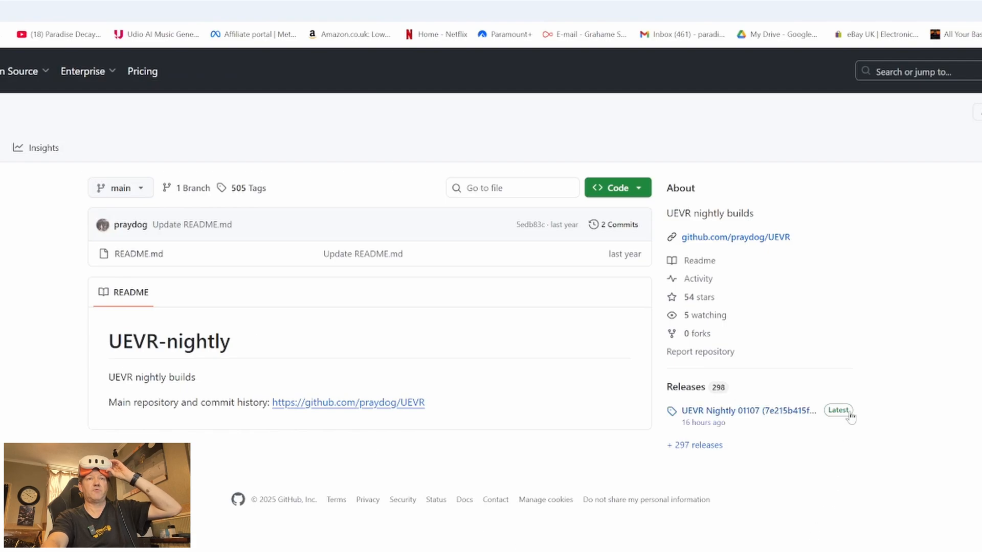
pyautogui.moveTo(793, 439)
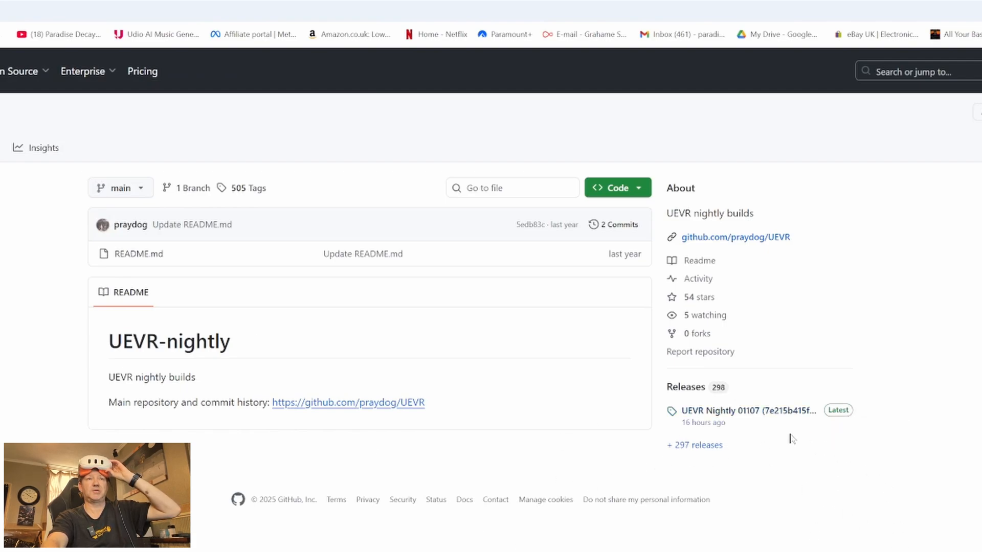
pyautogui.moveTo(742, 435)
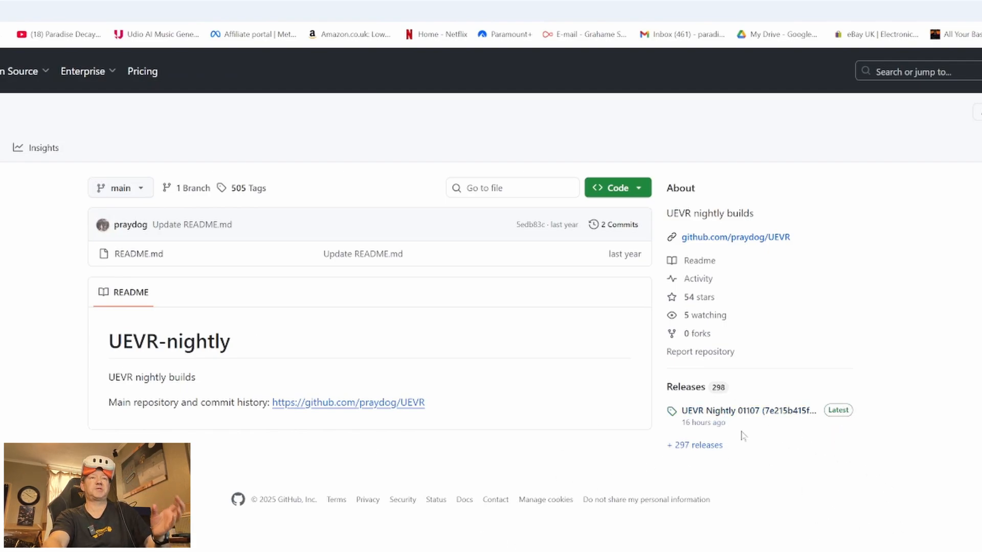
pyautogui.moveTo(742, 441)
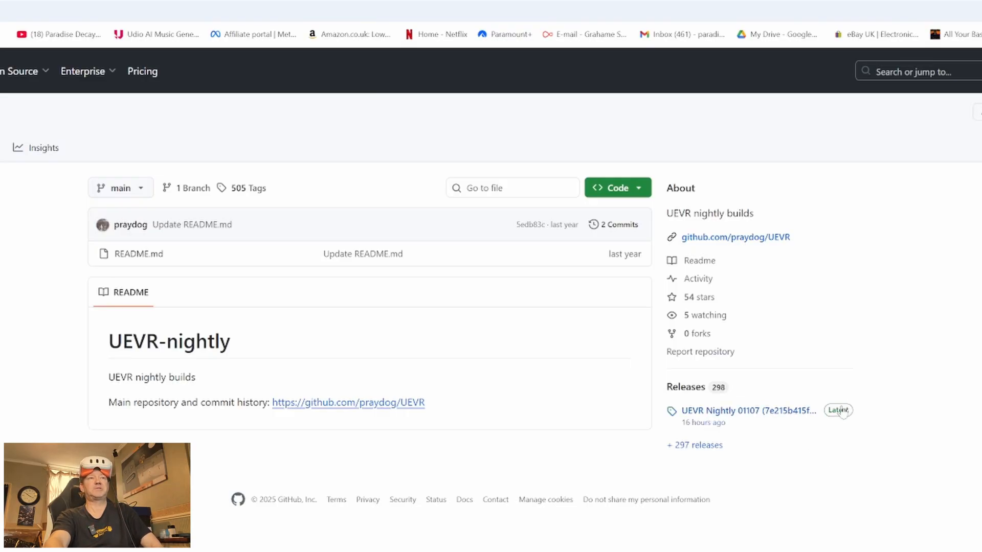
pyautogui.click(837, 410)
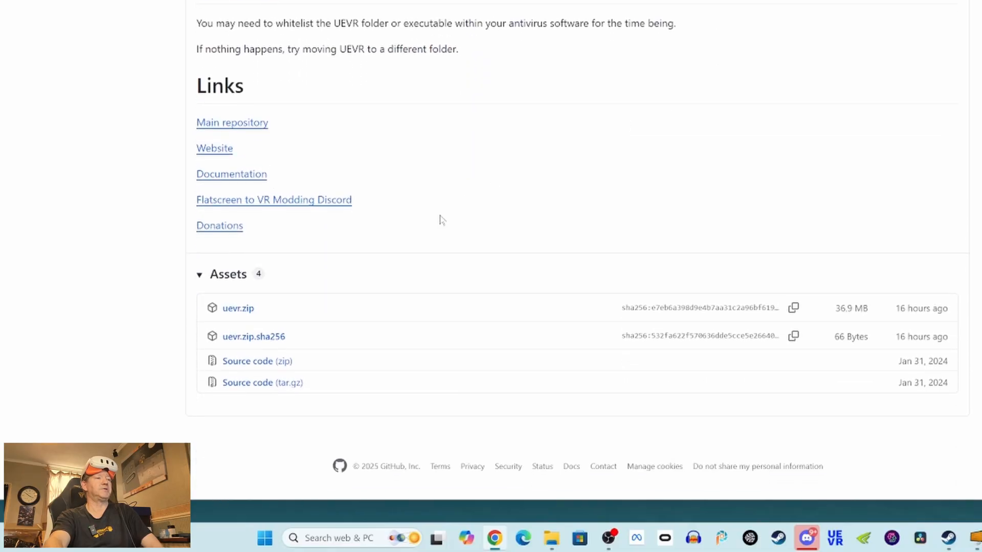
pyautogui.moveTo(651, 230)
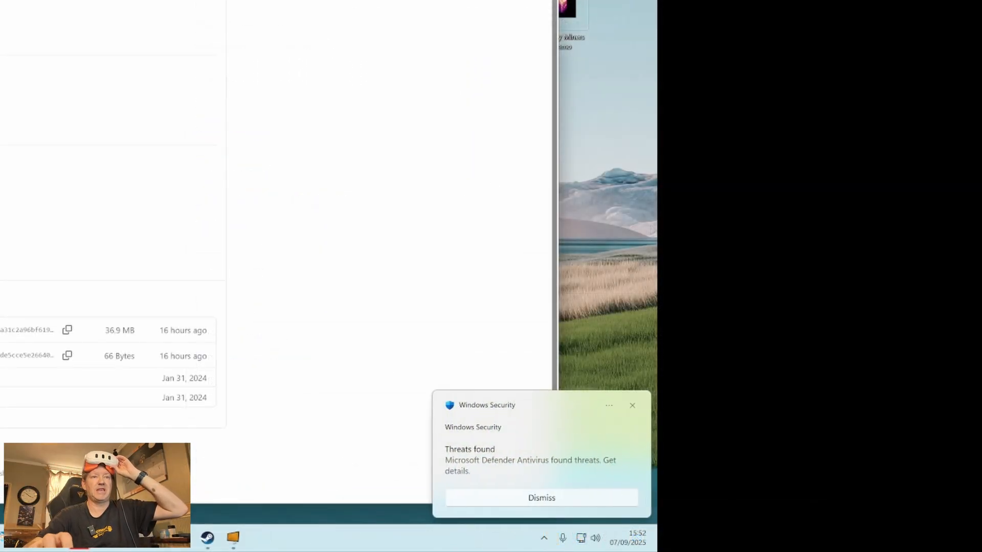
pyautogui.moveTo(463, 411)
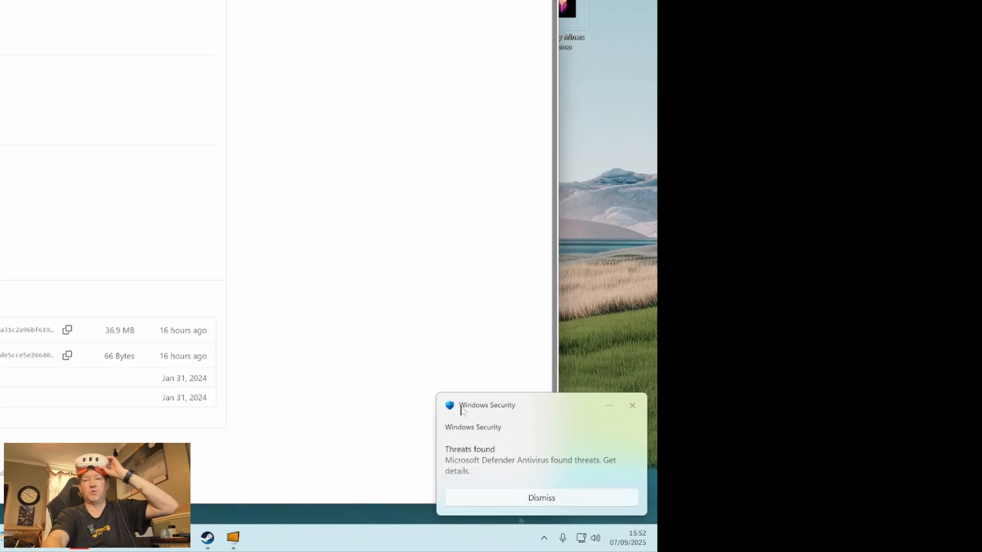
pyautogui.moveTo(433, 438)
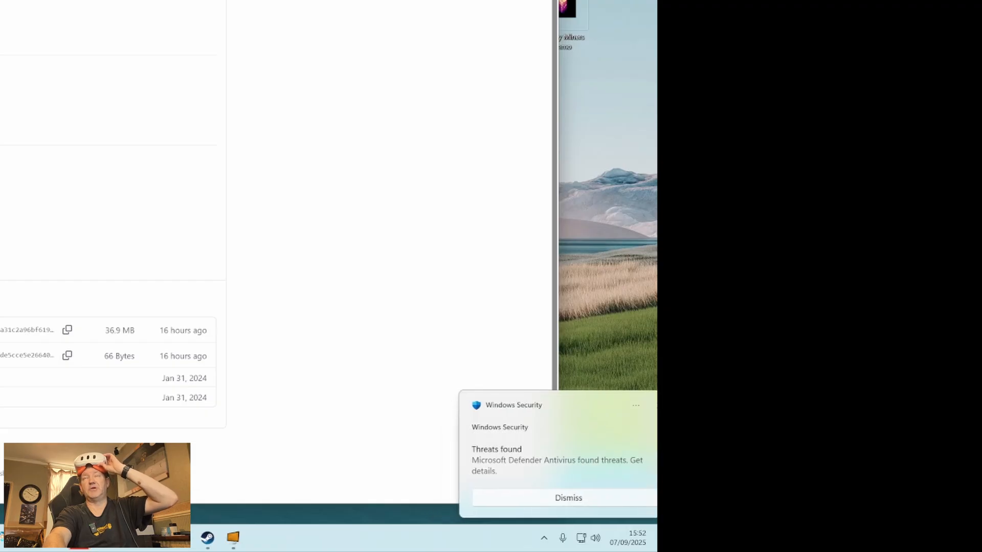
# Open the Defender threats-found alert details in Windows Security.
pyautogui.click(567, 497)
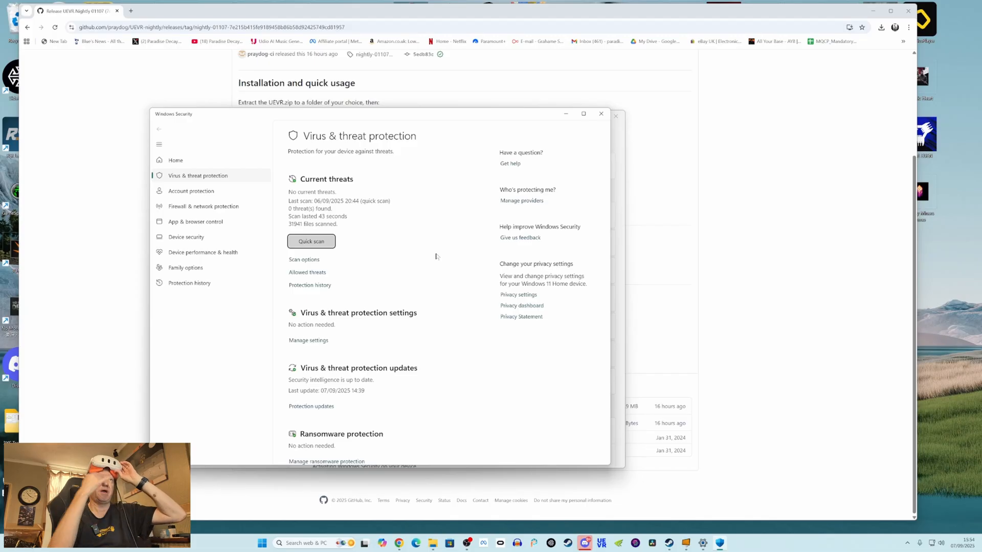
# Turn Real-time protection off in Windows Security and dismiss the warning notification.
pyautogui.click(307, 340)
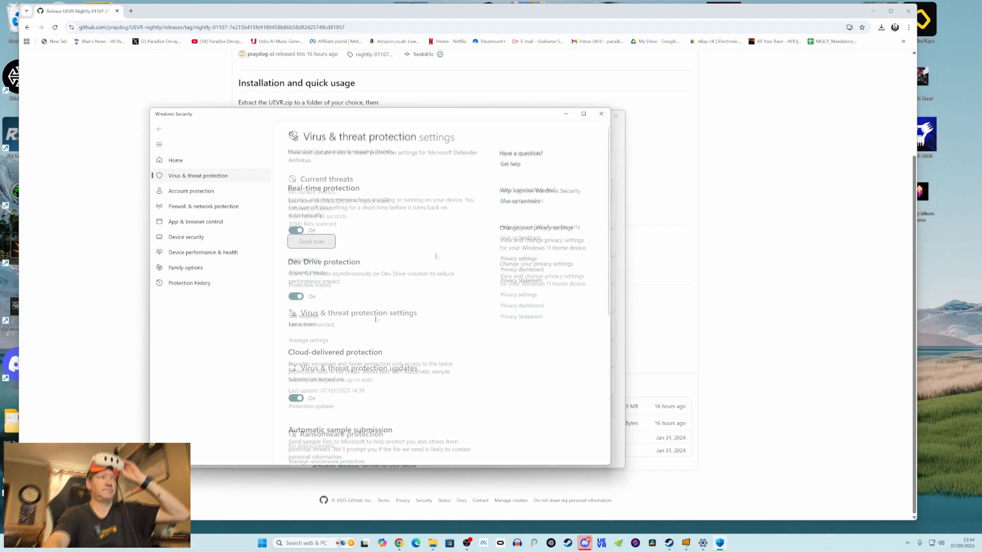
pyautogui.scroll(-3)
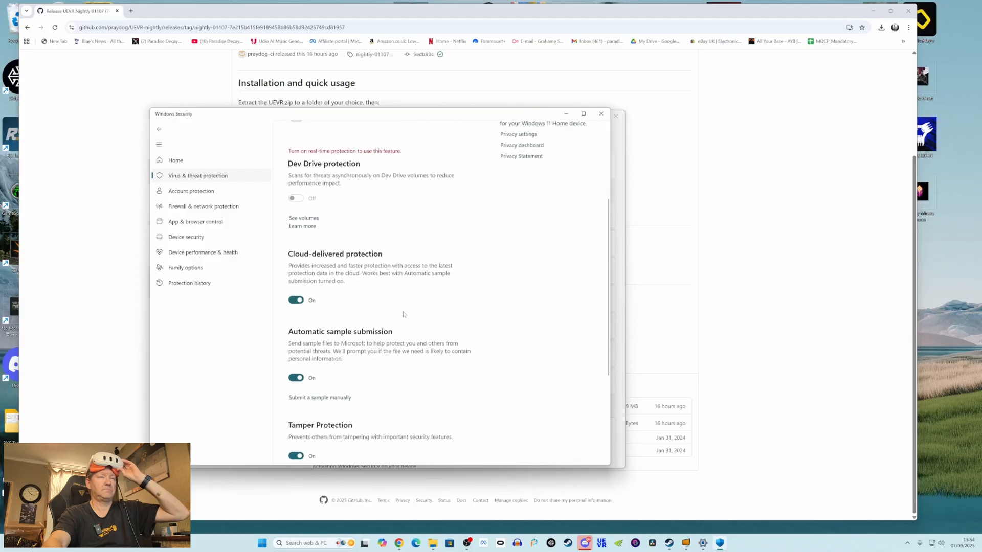
pyautogui.click(600, 113)
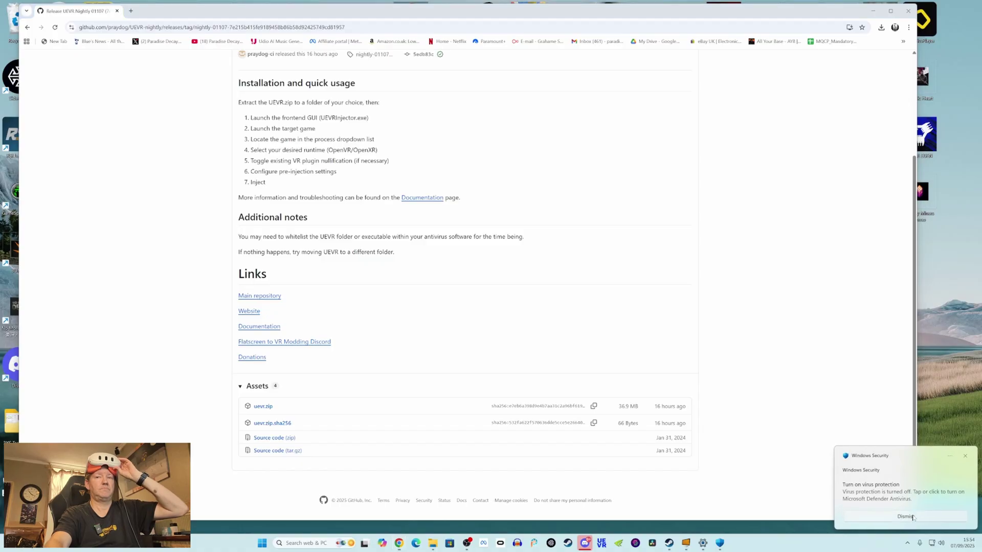
pyautogui.click(906, 517)
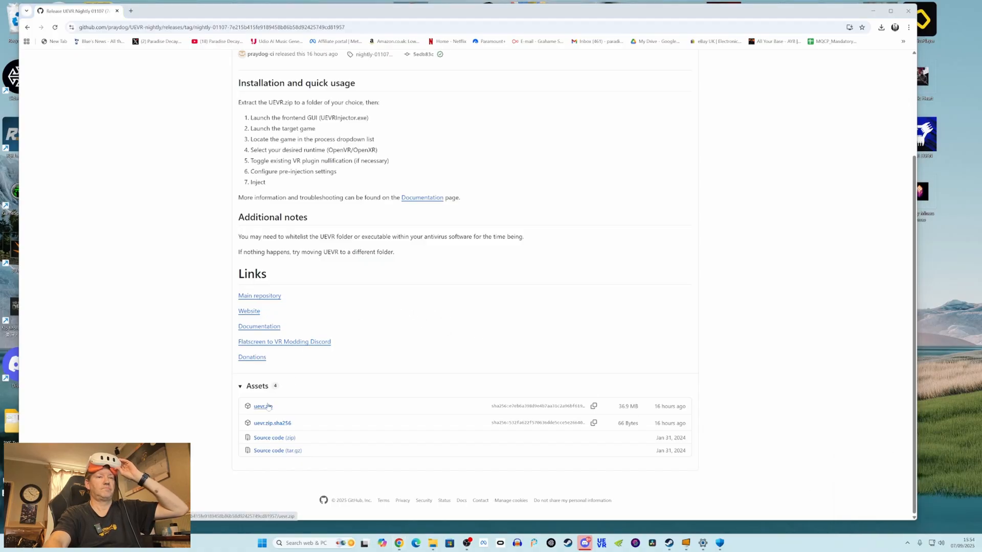
# Download the uevr.zip asset from the nightly release.
pyautogui.click(263, 406)
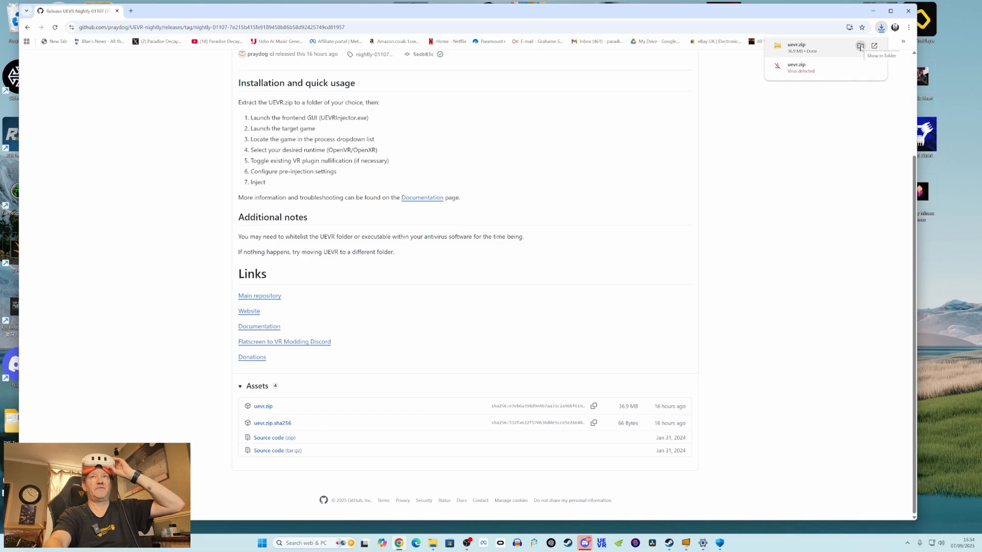
# Extract uevr.zip via 7-Zip into a uevr folder in Downloads and view its contents.
pyautogui.click(859, 45)
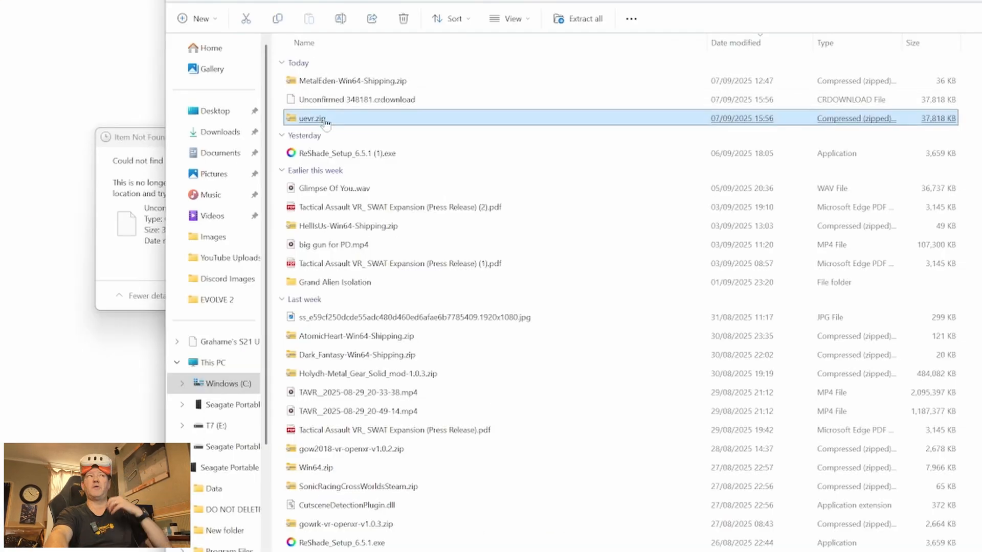
pyautogui.rightClick(312, 117)
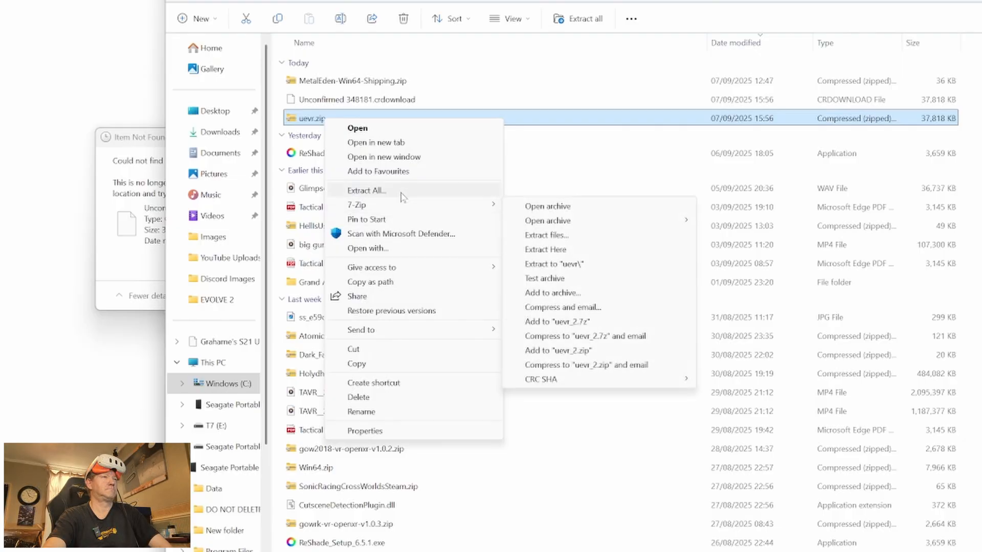
pyautogui.moveTo(582, 264)
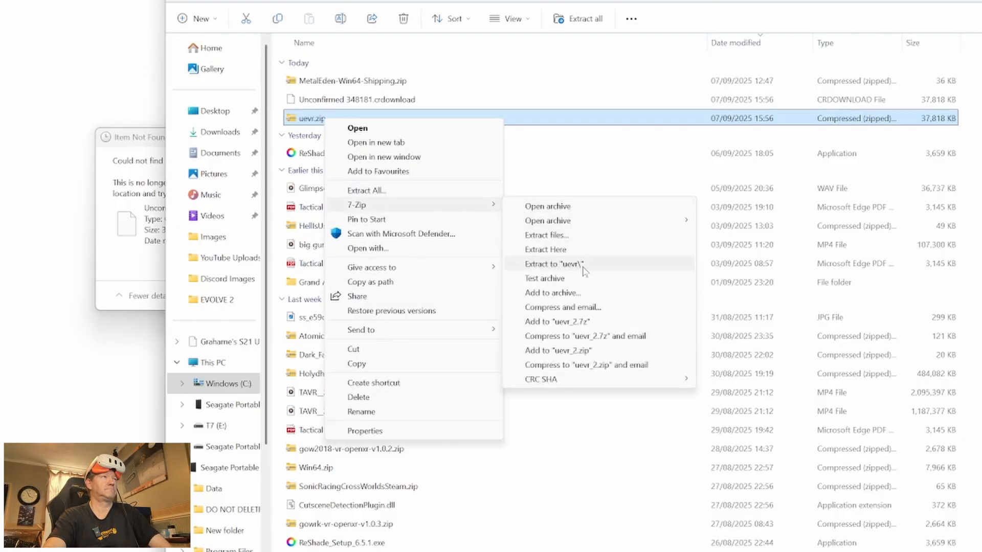
pyautogui.click(553, 264)
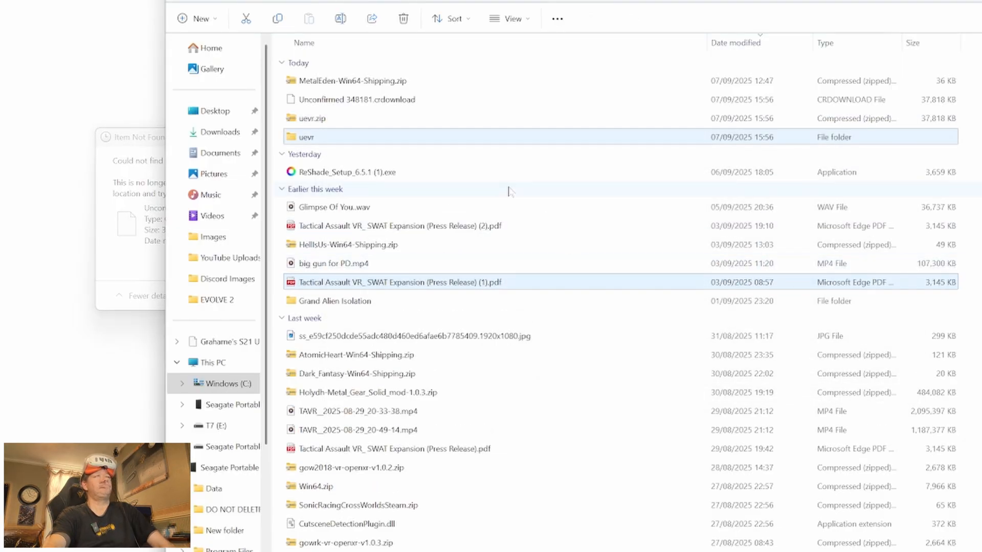
pyautogui.click(351, 80)
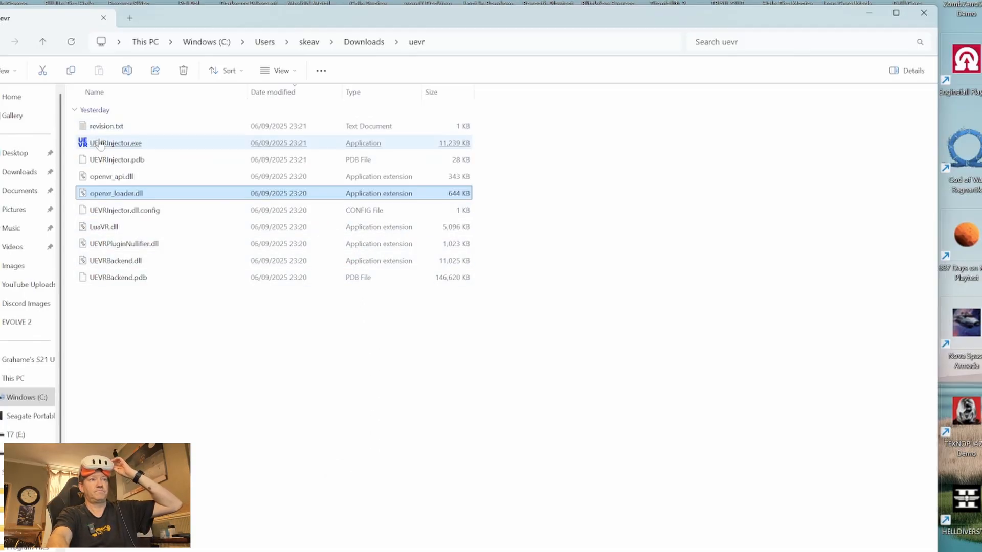
# Launch UEVRInjector.exe and dismiss the Virtual Desktop warning.
pyautogui.doubleClick(115, 143)
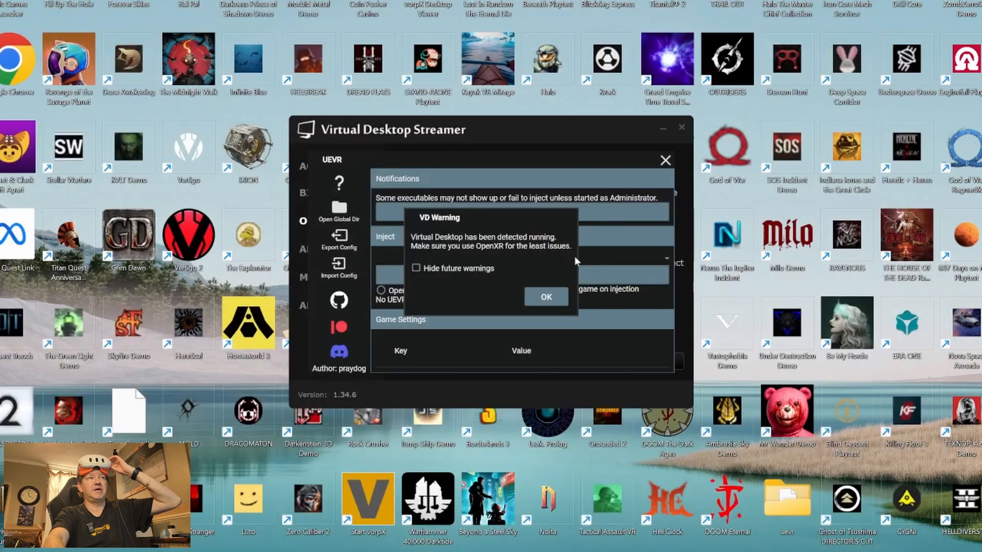
pyautogui.click(546, 297)
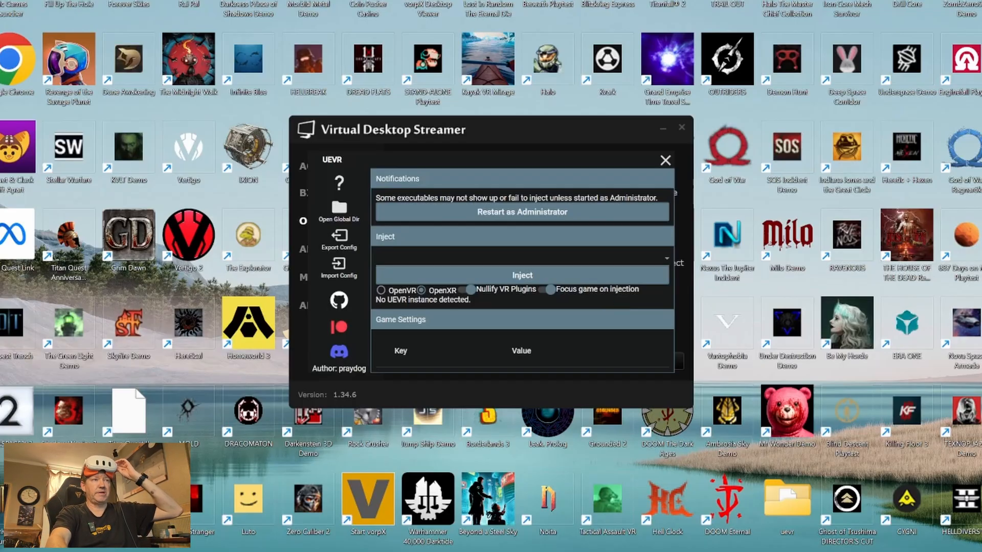
pyautogui.moveTo(355, 319)
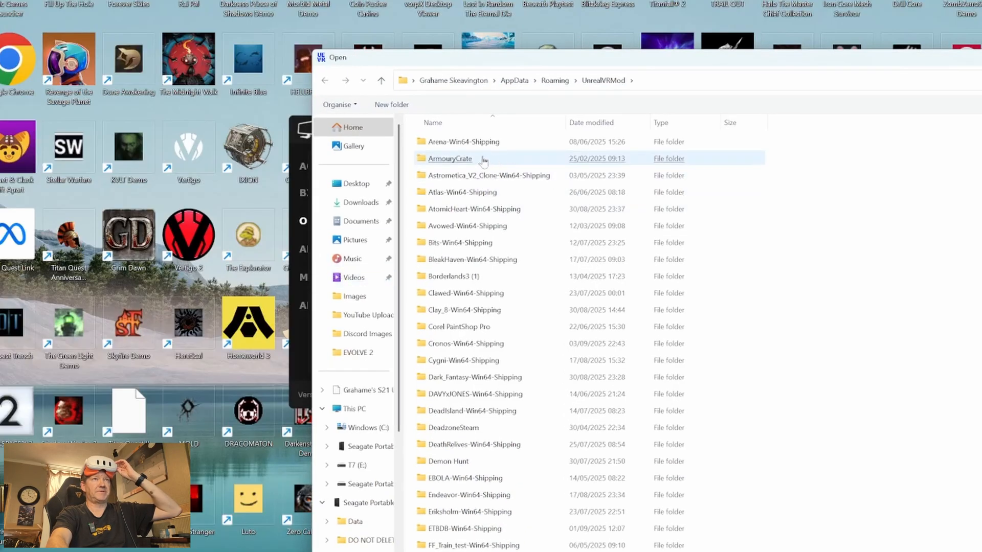
pyautogui.click(362, 201)
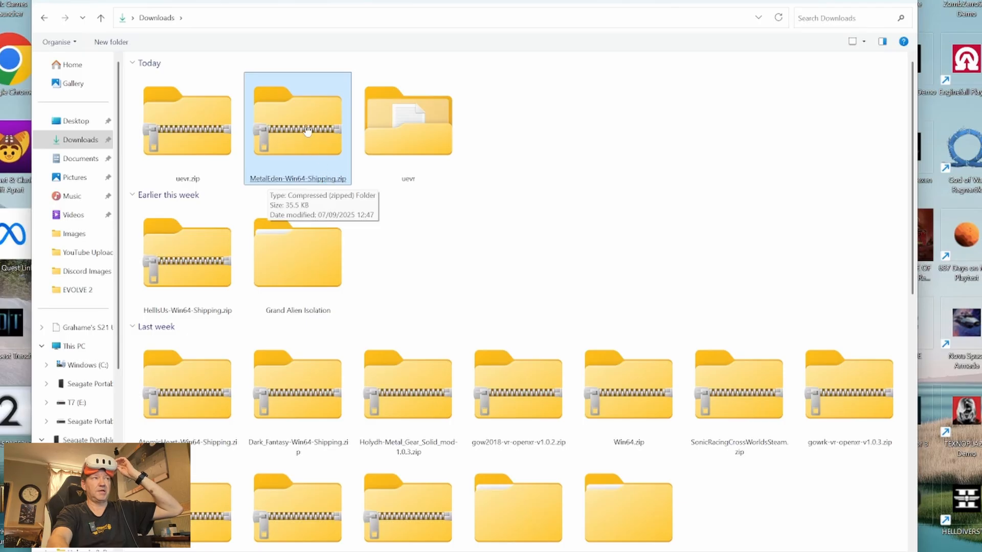
pyautogui.doubleClick(297, 122)
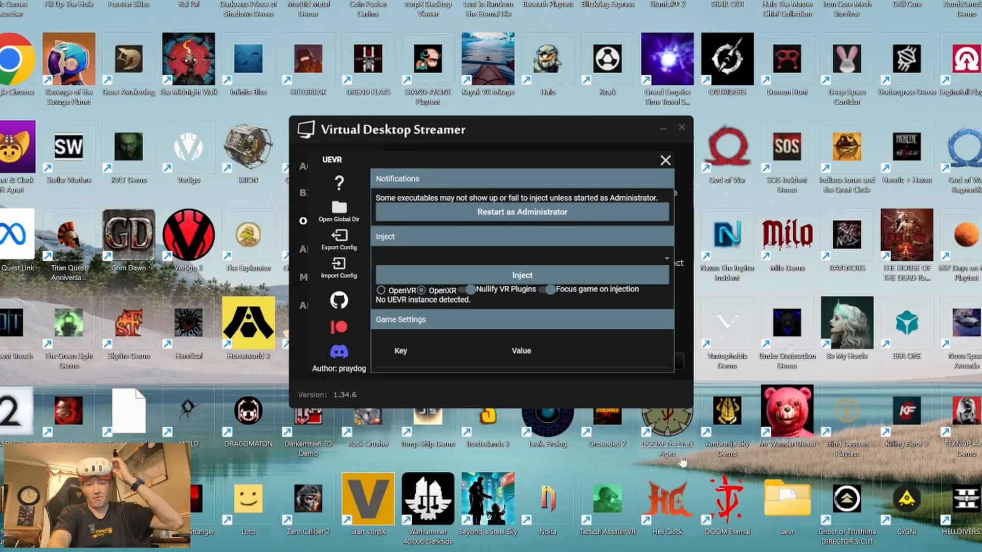
pyautogui.moveTo(675, 312)
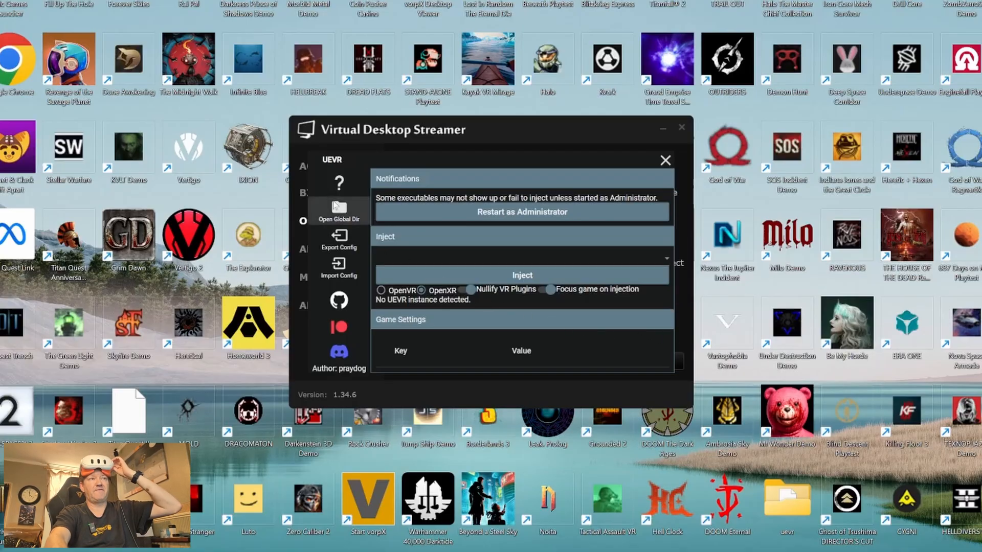
# Show the UnrealVRMod global folder and select the MetalEden-Win64-Shipping profile folder.
pyautogui.click(338, 212)
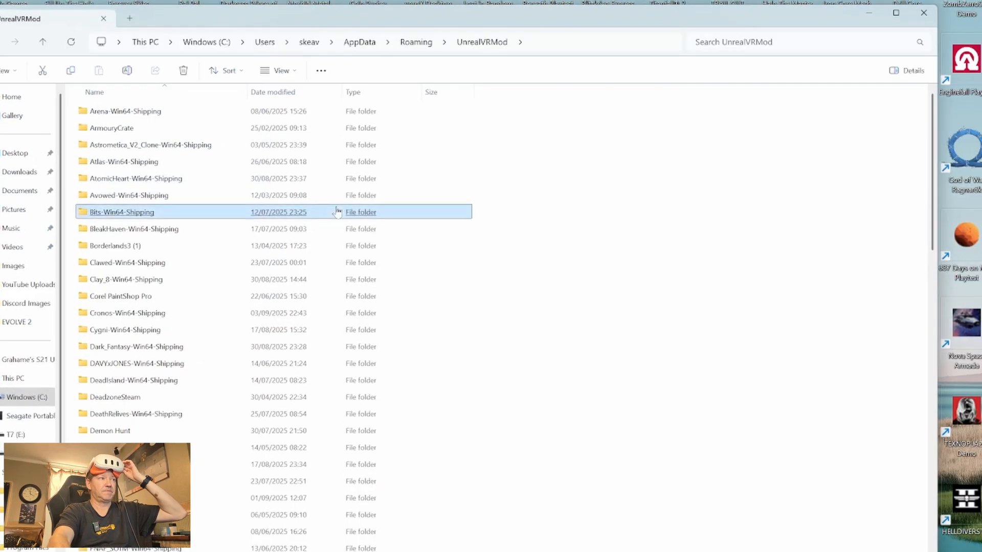
pyautogui.scroll(-3)
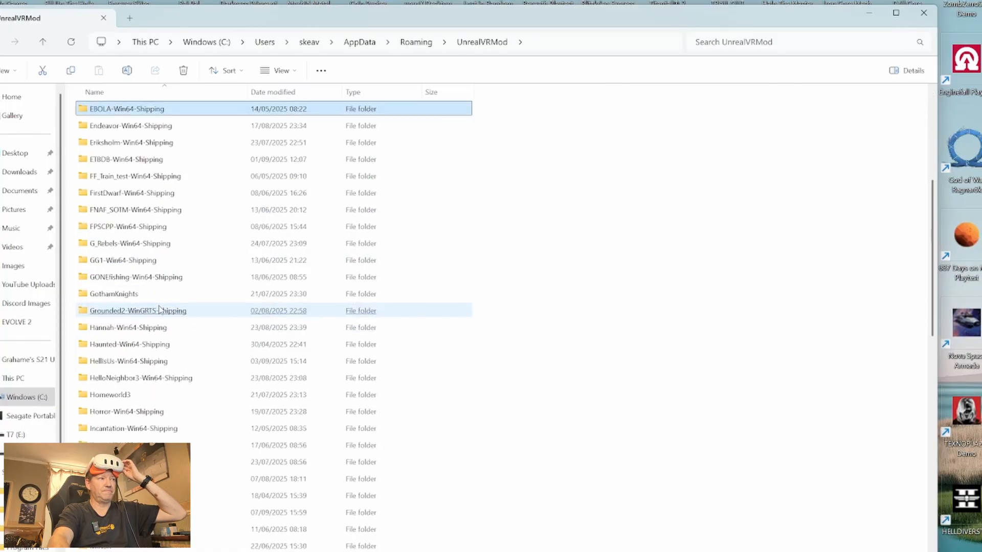
pyautogui.scroll(-3)
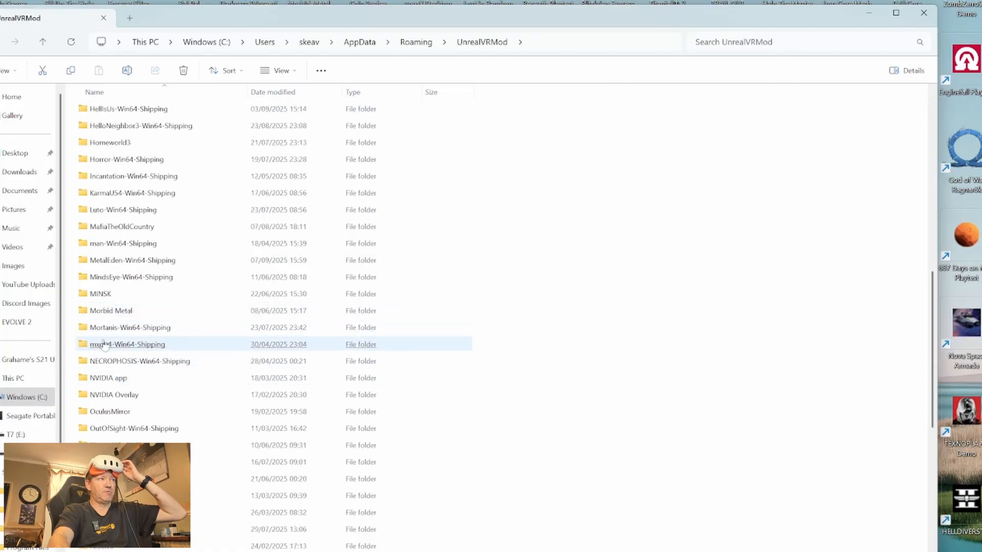
pyautogui.click(132, 277)
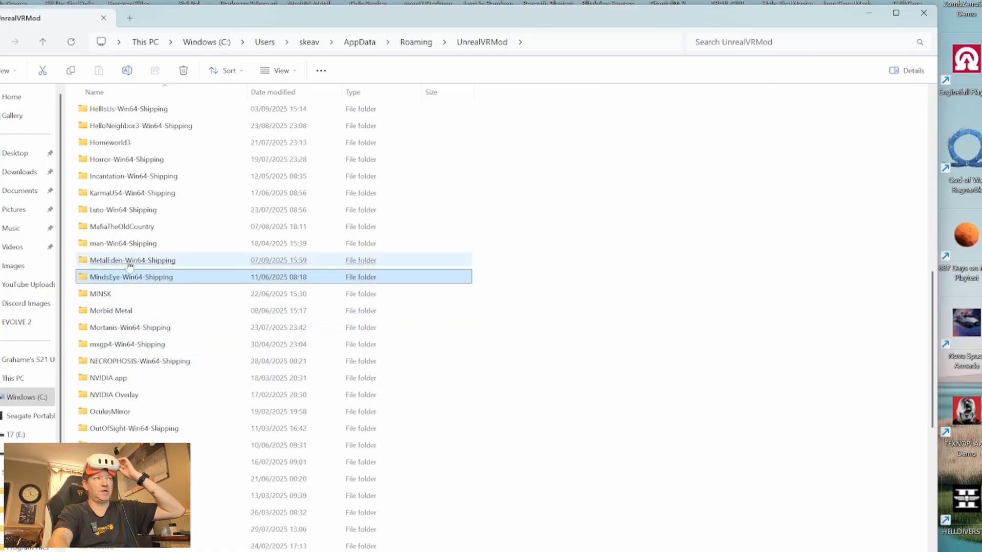
pyautogui.click(132, 260)
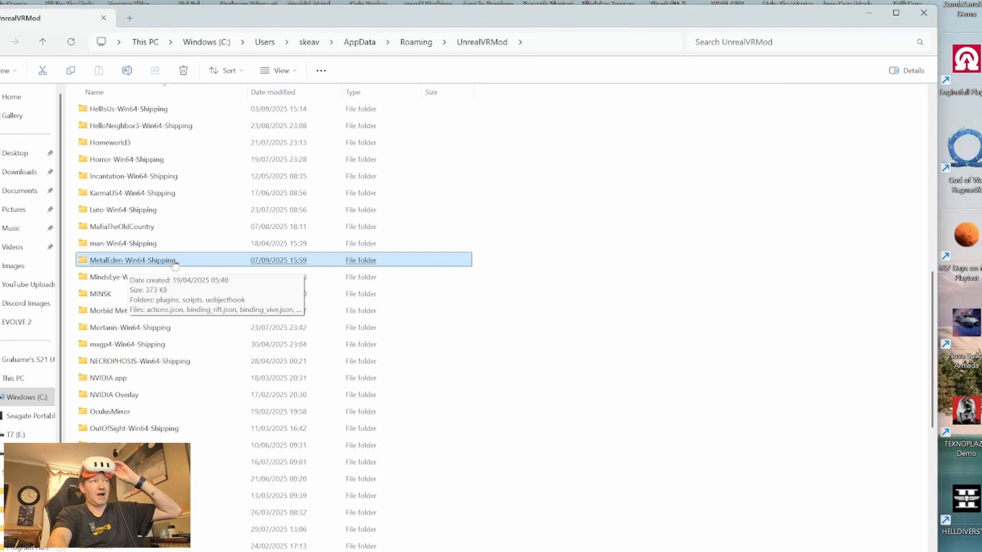
pyautogui.moveTo(122, 263)
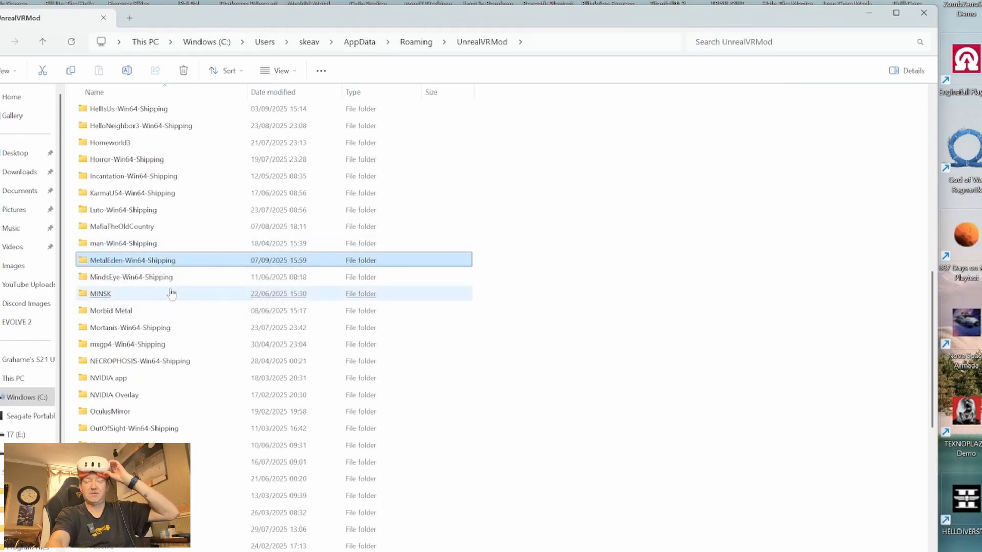
pyautogui.click(100, 294)
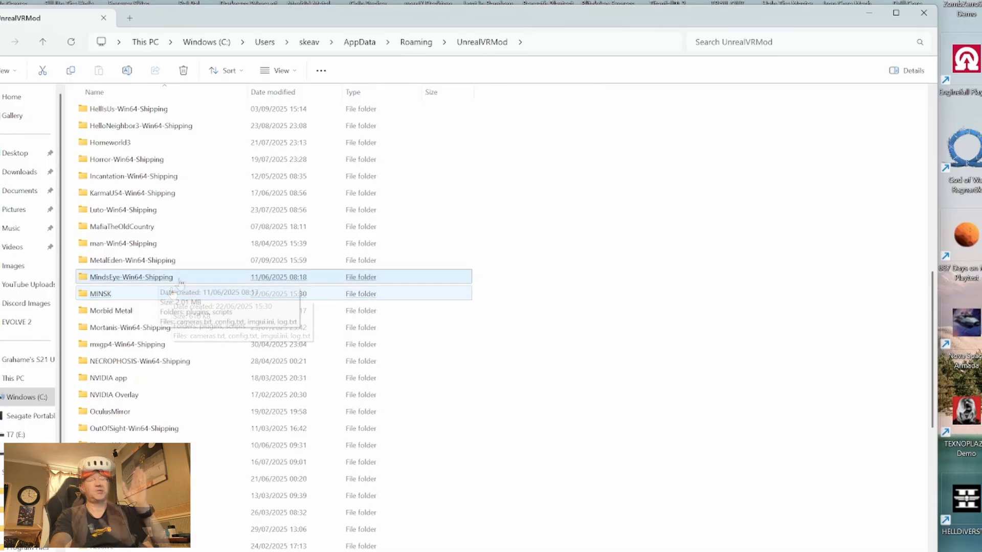
pyautogui.moveTo(193, 279)
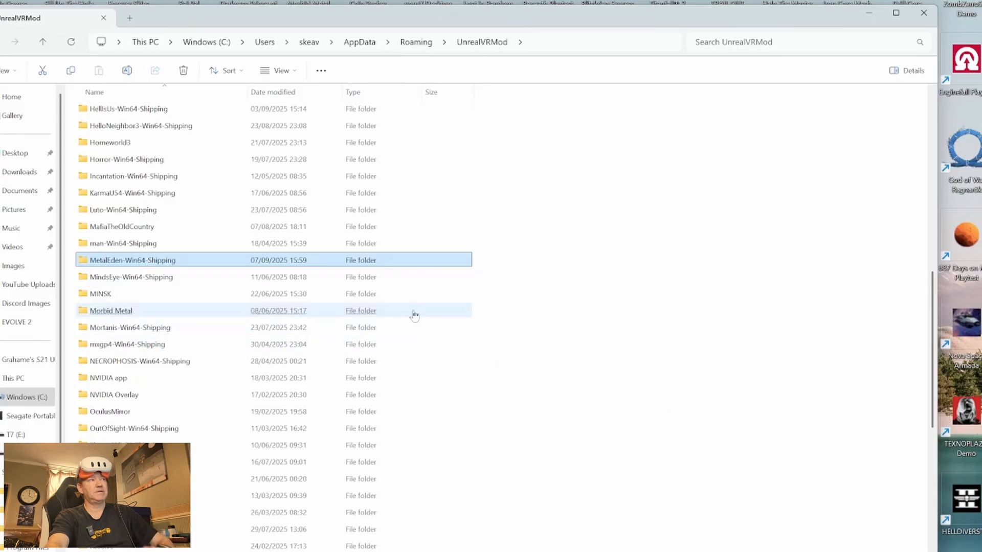
# Point out other game profile folders such as MindsEye-Win64-Shipping.
pyautogui.click(123, 243)
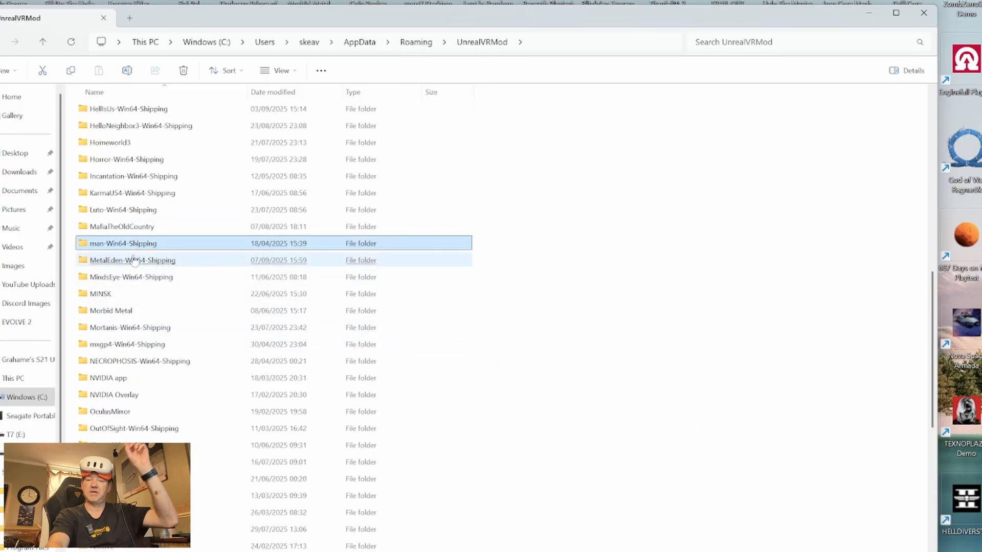
pyautogui.click(131, 276)
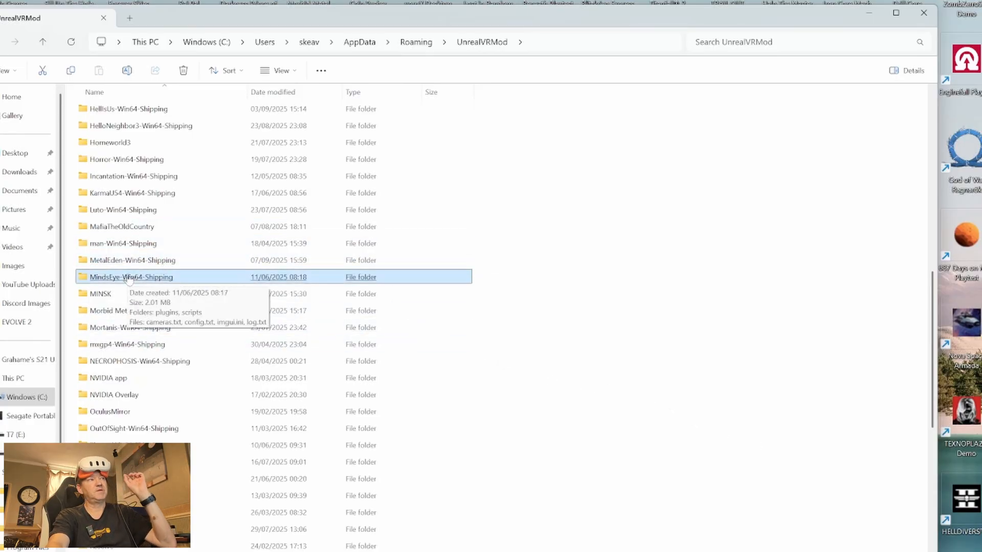
pyautogui.moveTo(122, 226)
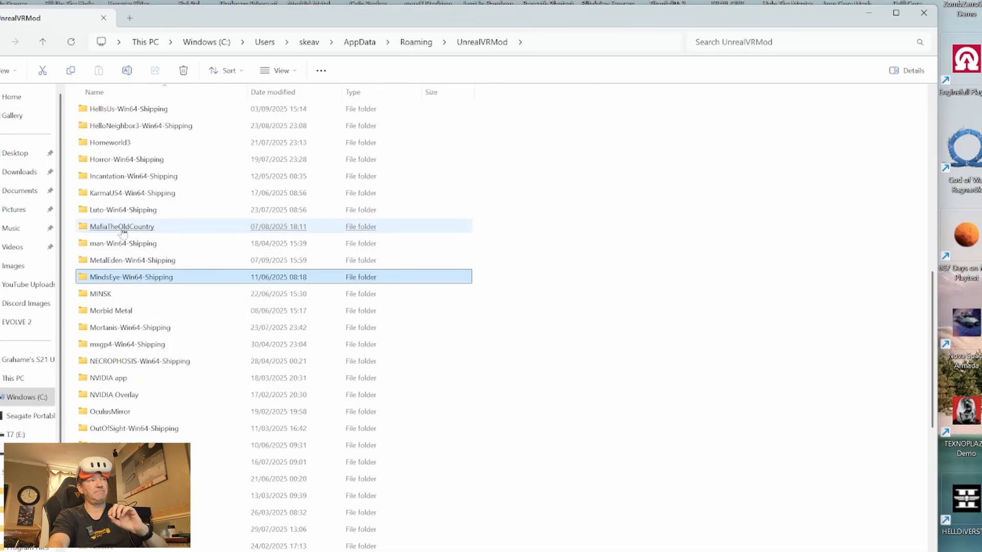
pyautogui.moveTo(131, 276)
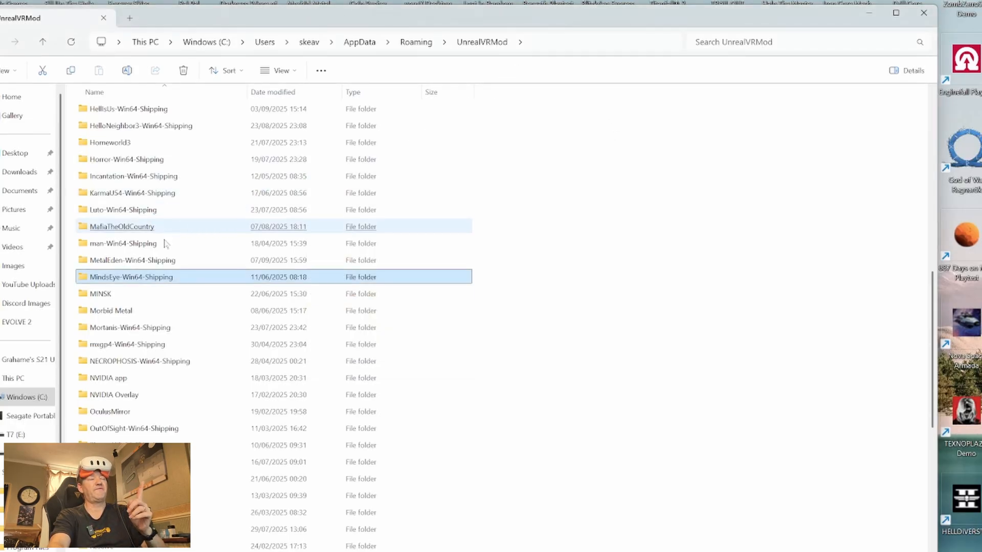
pyautogui.moveTo(130, 277)
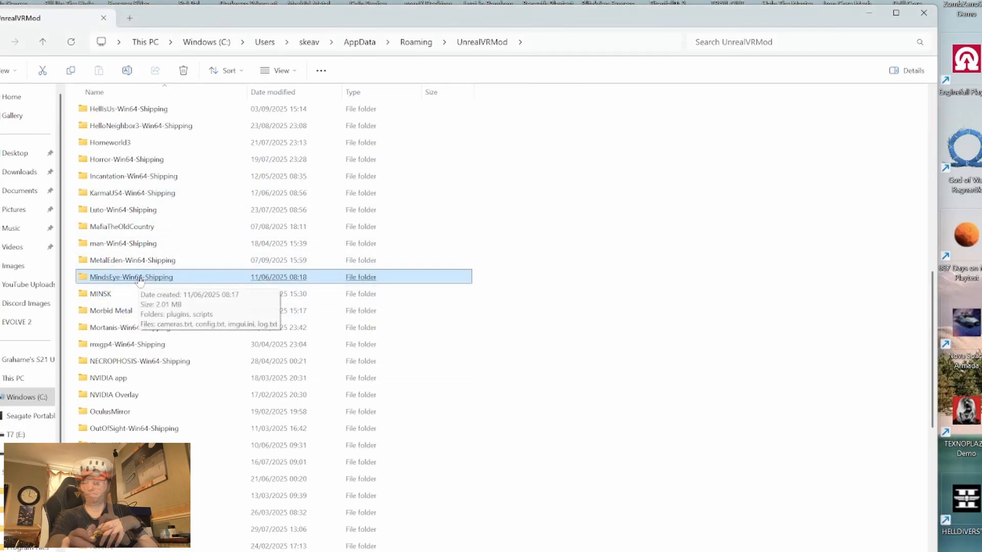
pyautogui.moveTo(729, 220)
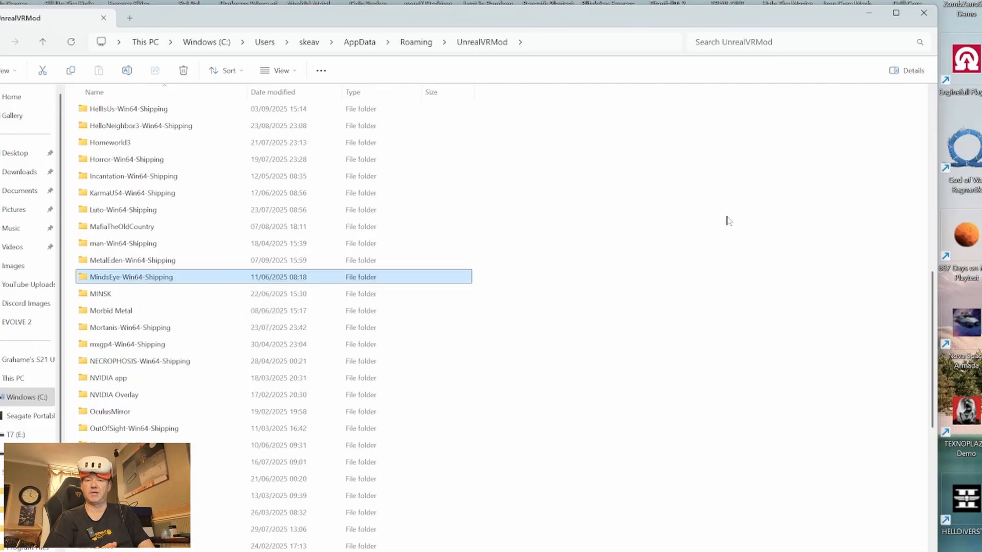
pyautogui.moveTo(839, 101)
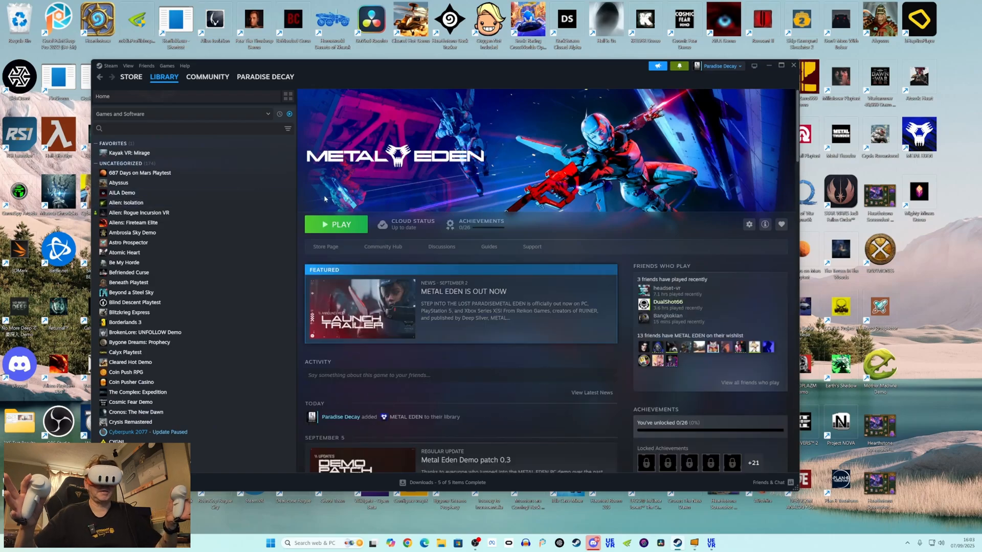
pyautogui.moveTo(338, 5)
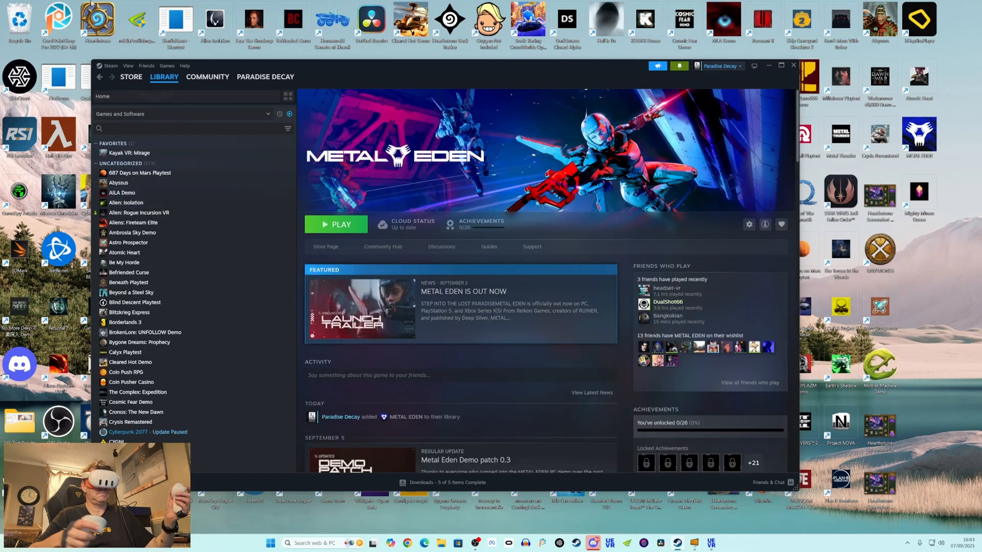
# Launch Metal Eden from its Steam Library page.
pyautogui.click(336, 224)
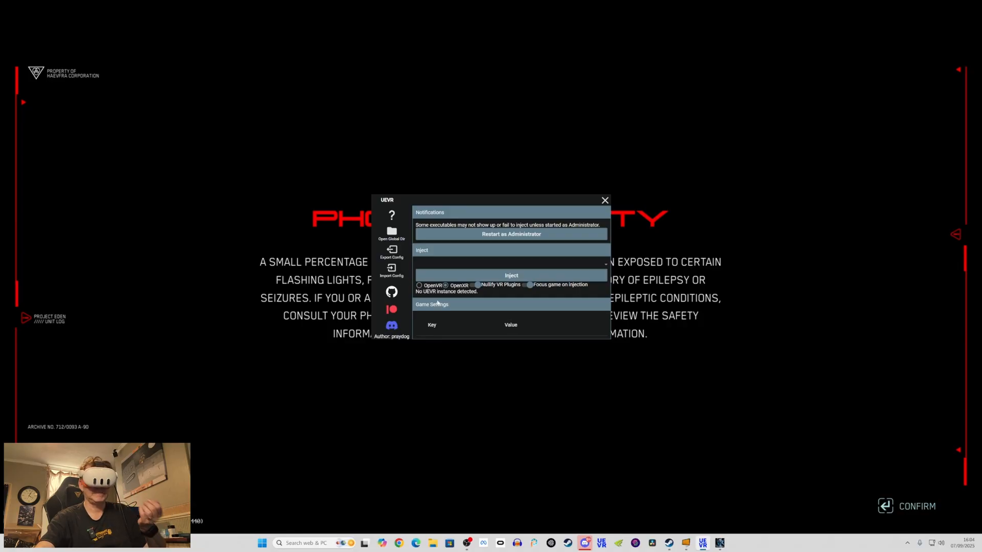
pyautogui.moveTo(467, 412)
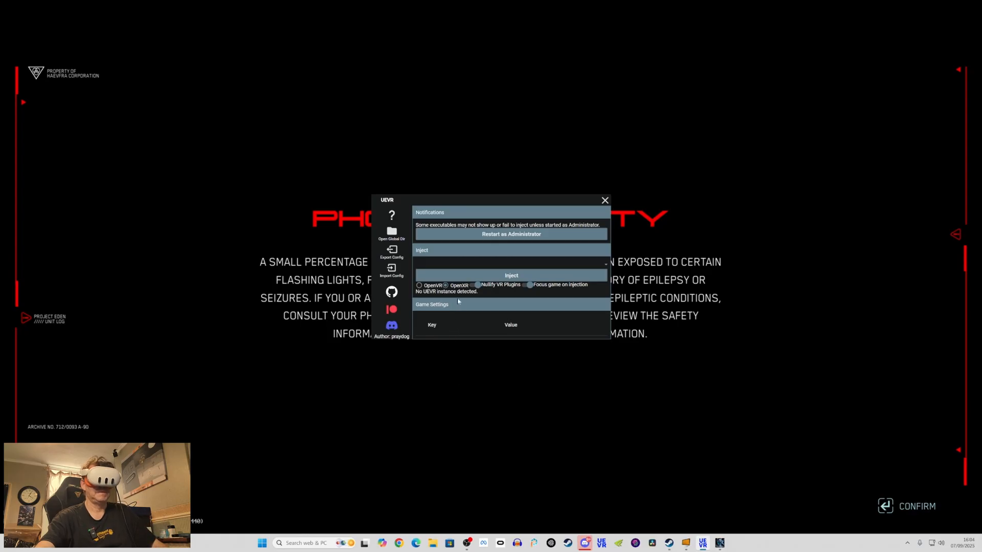
pyautogui.moveTo(612, 256)
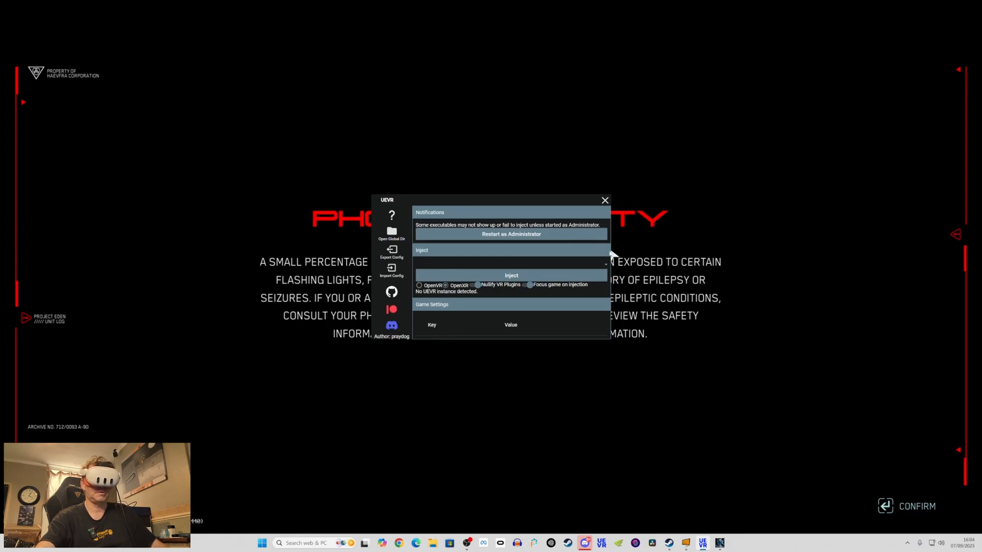
# Target the MetalEden-Win64-Shipping process with OpenXR and inject UEVR into it.
pyautogui.click(510, 263)
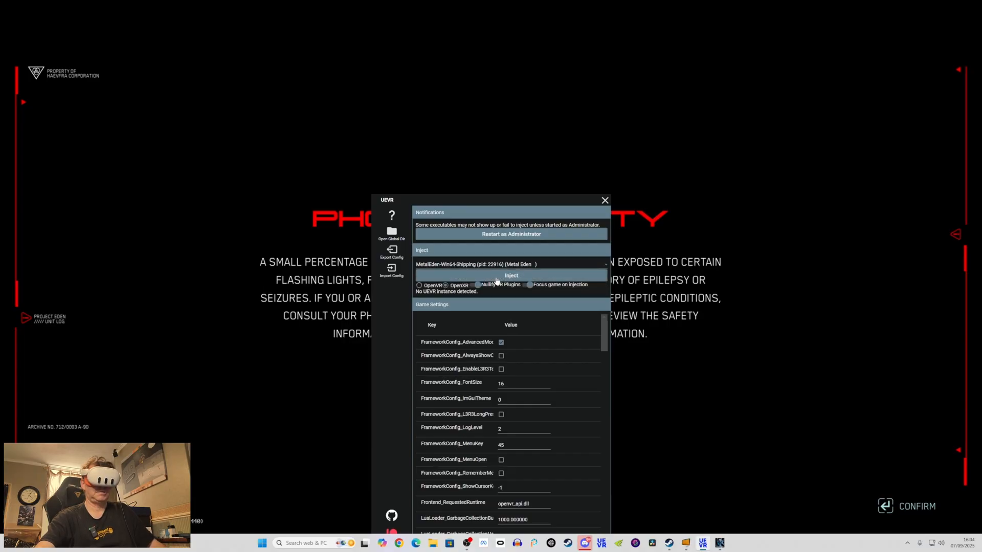
pyautogui.moveTo(515, 285)
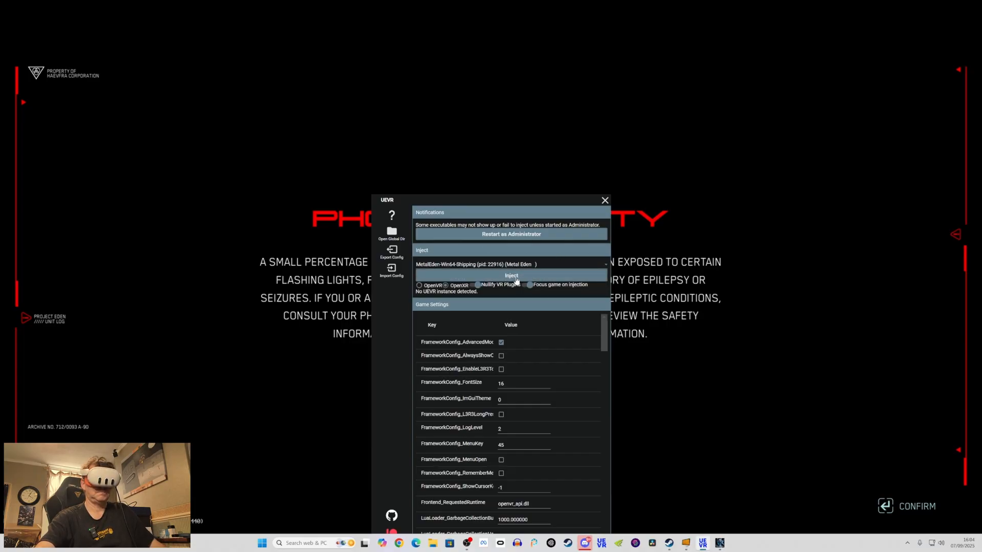
pyautogui.click(511, 276)
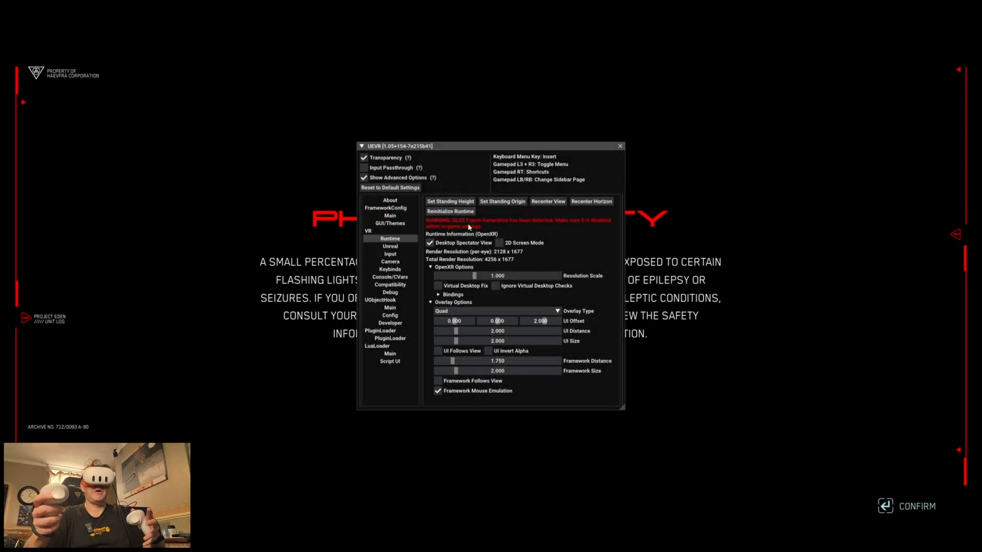
pyautogui.moveTo(534, 225)
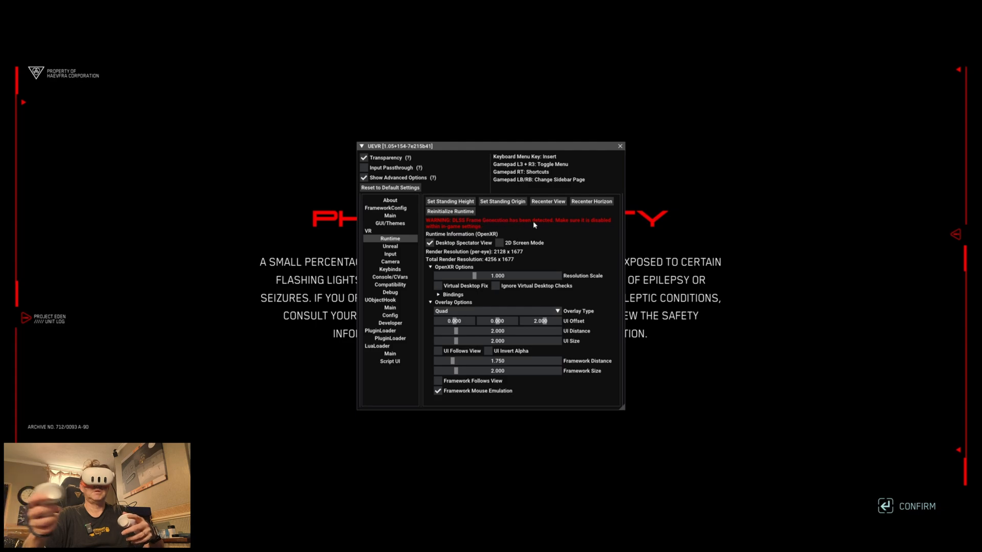